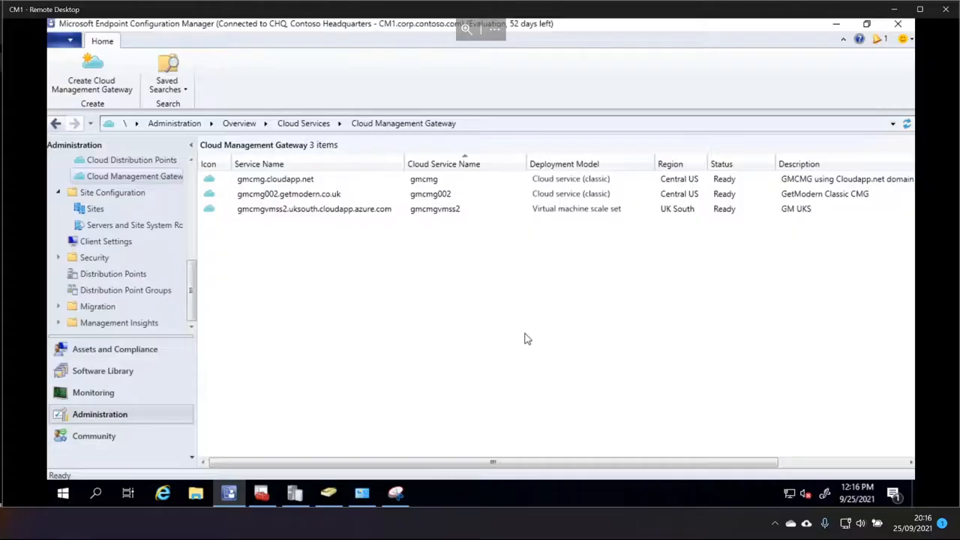
{"action": "mouse_move", "coordinate": [470, 269]}
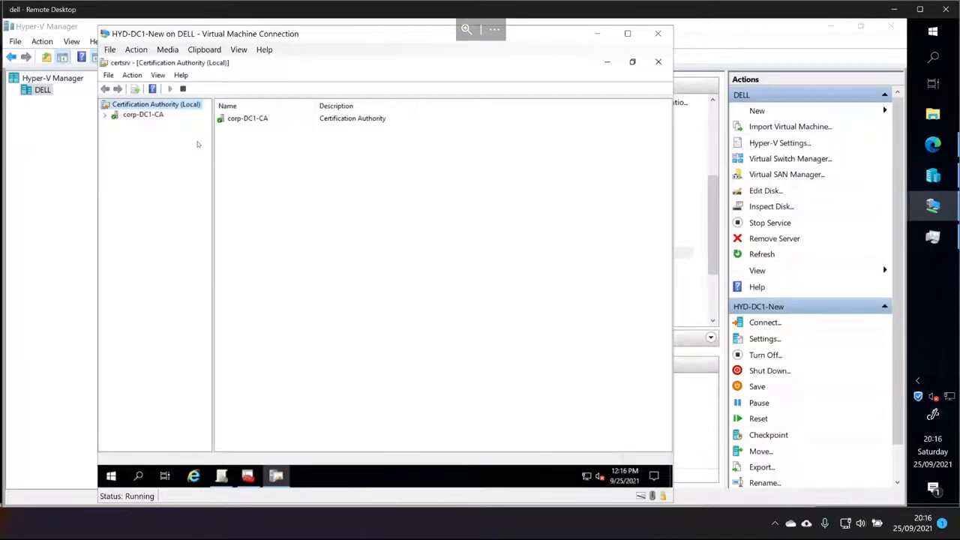
Expand corp-DC1-CA and open the Certificate Templates management console
{"action": "left_click", "coordinate": [142, 113]}
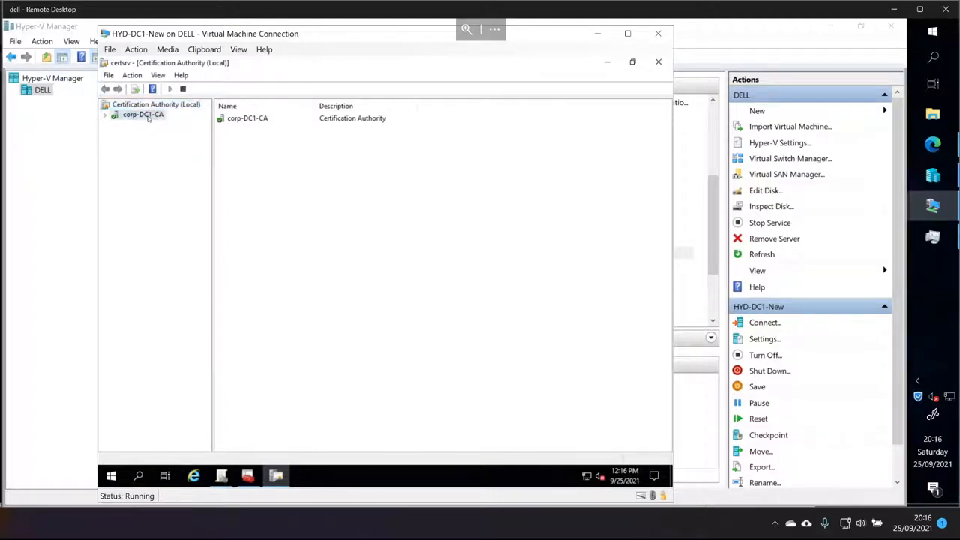
{"action": "left_click", "coordinate": [105, 114]}
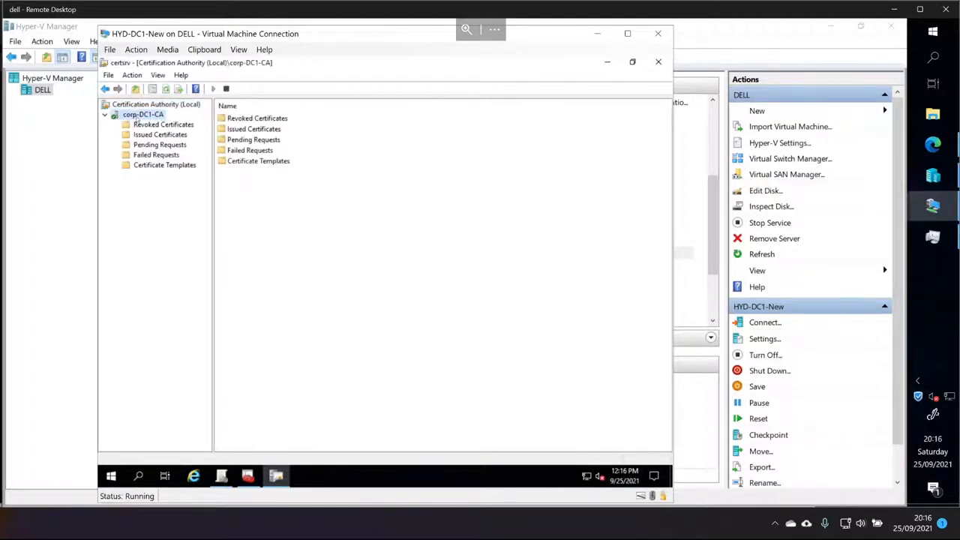
{"action": "right_click", "coordinate": [165, 165]}
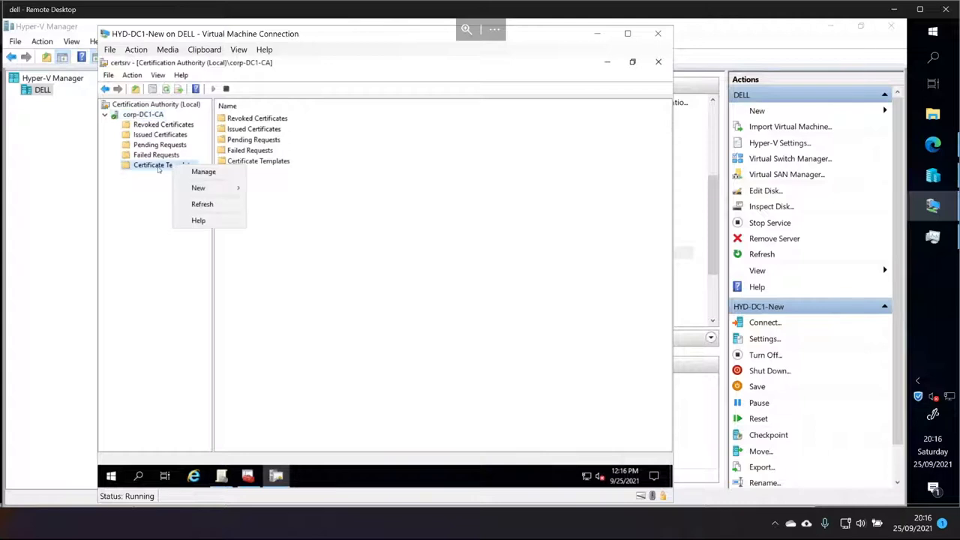
{"action": "left_click", "coordinate": [165, 165]}
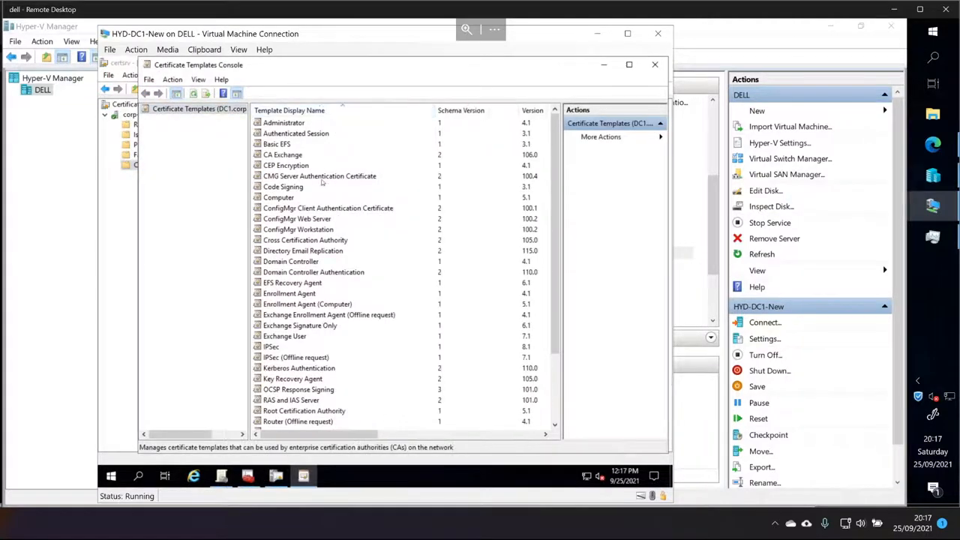
Open the properties of the CMG Server Authentication Certificate template
{"action": "left_click", "coordinate": [319, 176]}
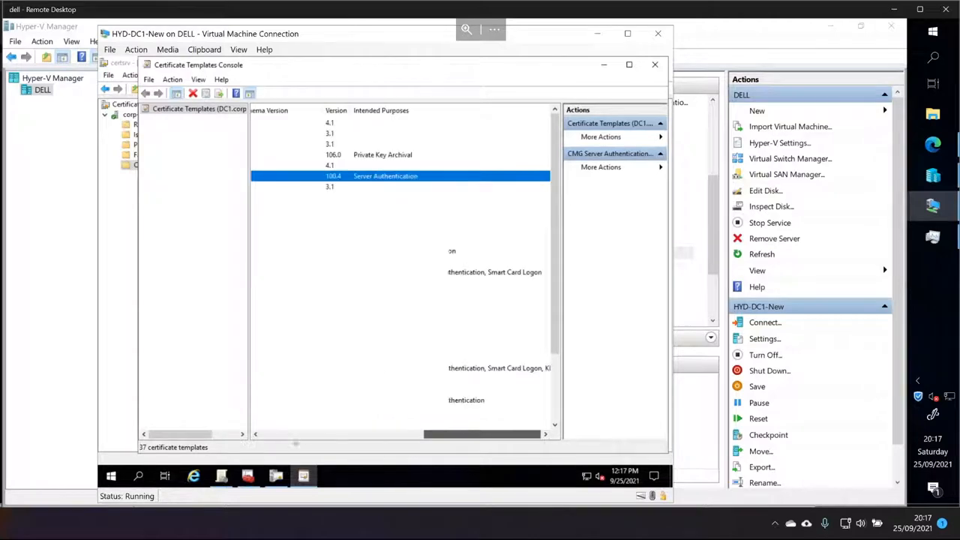
{"action": "right_click", "coordinate": [319, 176]}
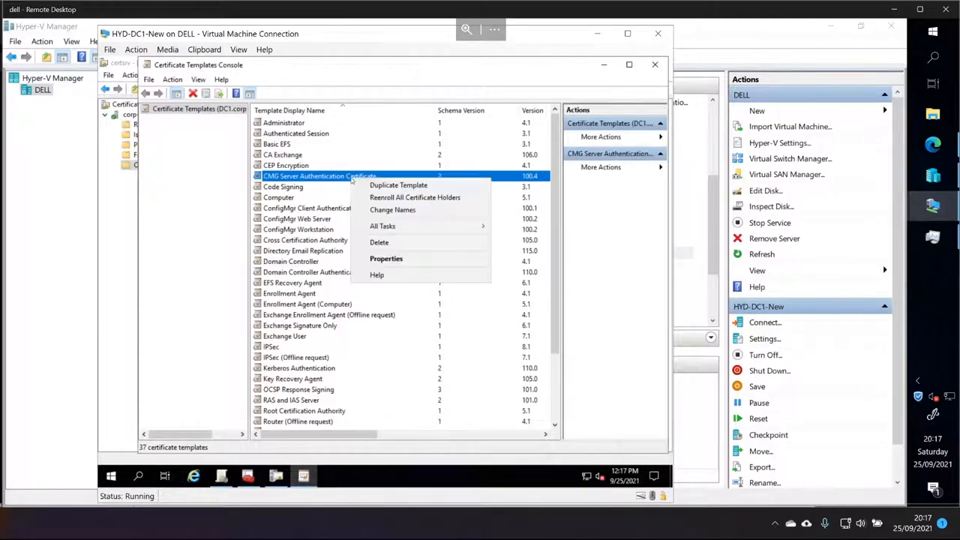
{"action": "left_click", "coordinate": [385, 258]}
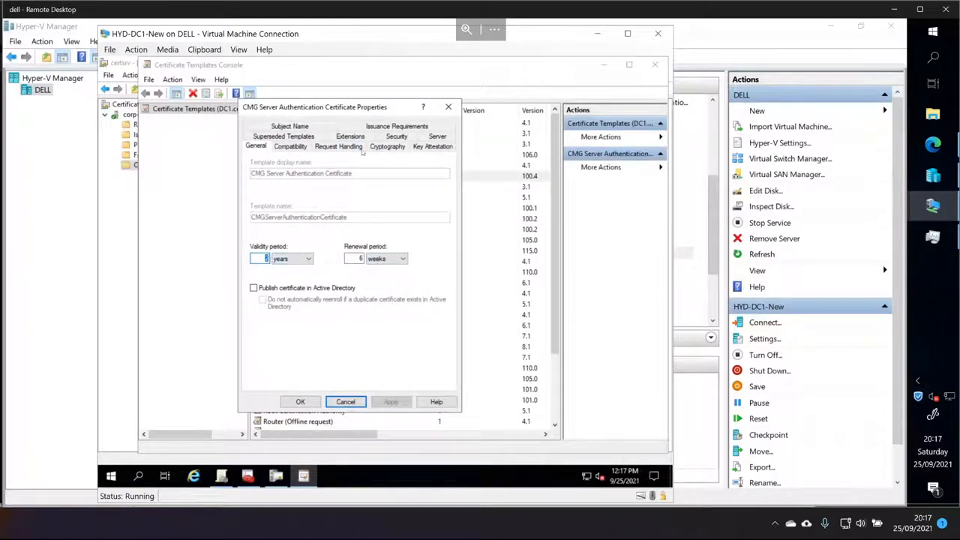
Review the CMG template's compatibility, request handling, cryptography, subject name, issuance and security pages, then close unchanged
{"action": "left_click", "coordinate": [290, 146]}
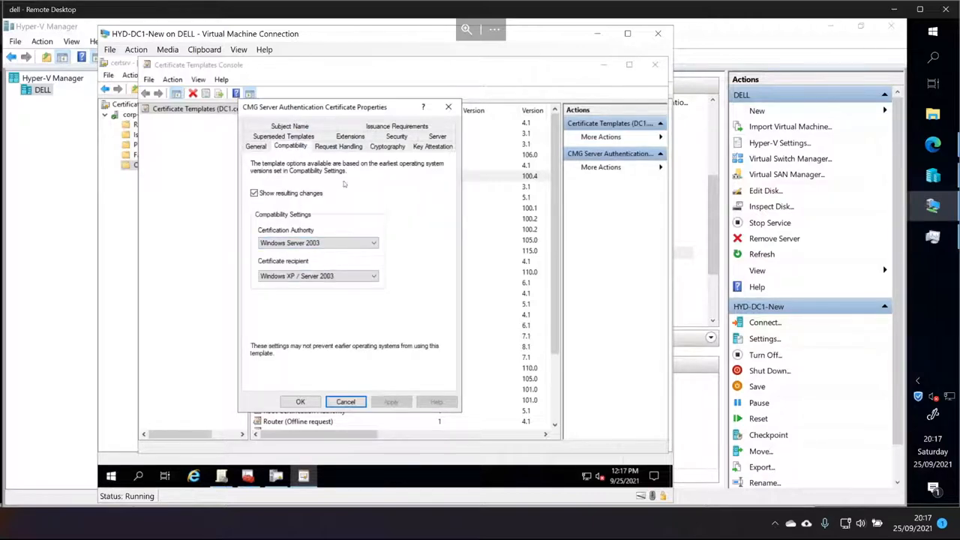
{"action": "left_click", "coordinate": [338, 146]}
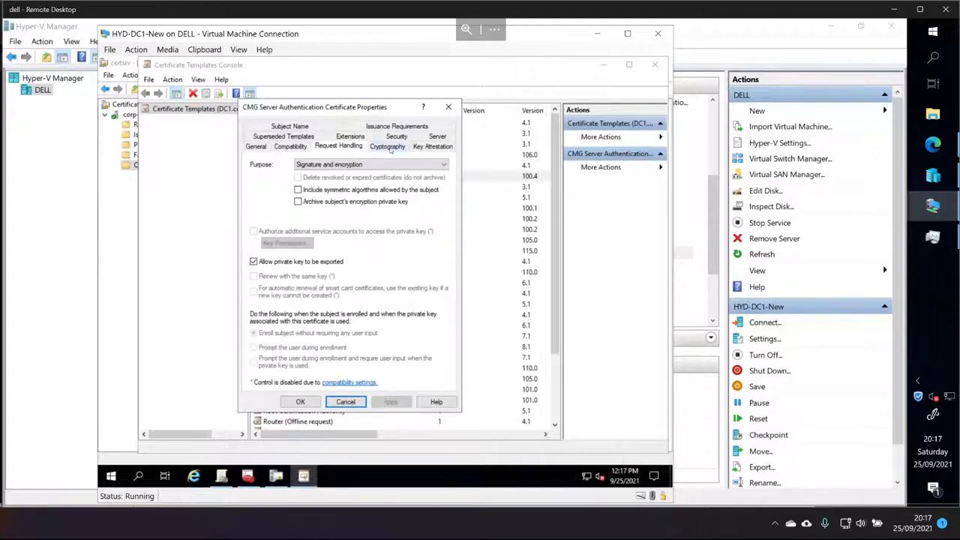
{"action": "left_click", "coordinate": [387, 146]}
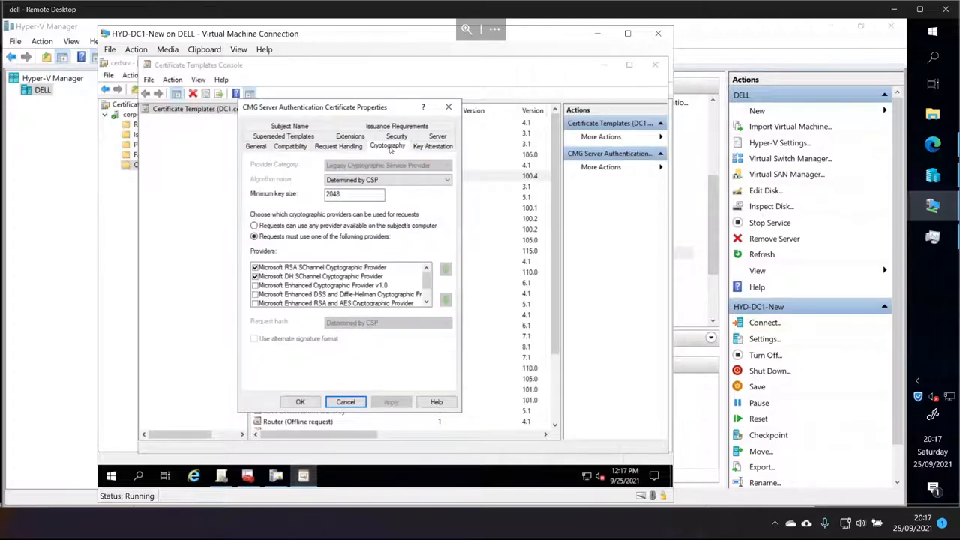
{"action": "left_click", "coordinate": [432, 145]}
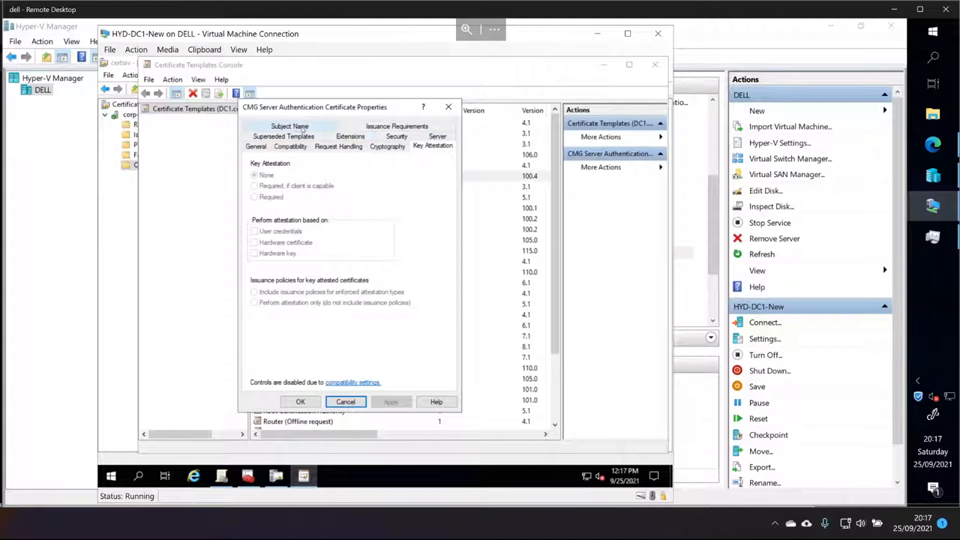
{"action": "left_click", "coordinate": [290, 146]}
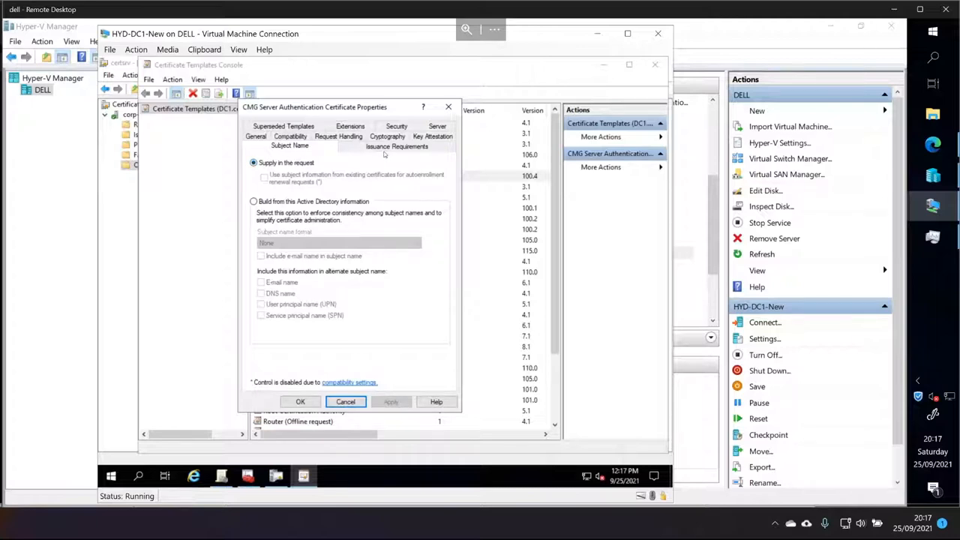
{"action": "left_click", "coordinate": [396, 145]}
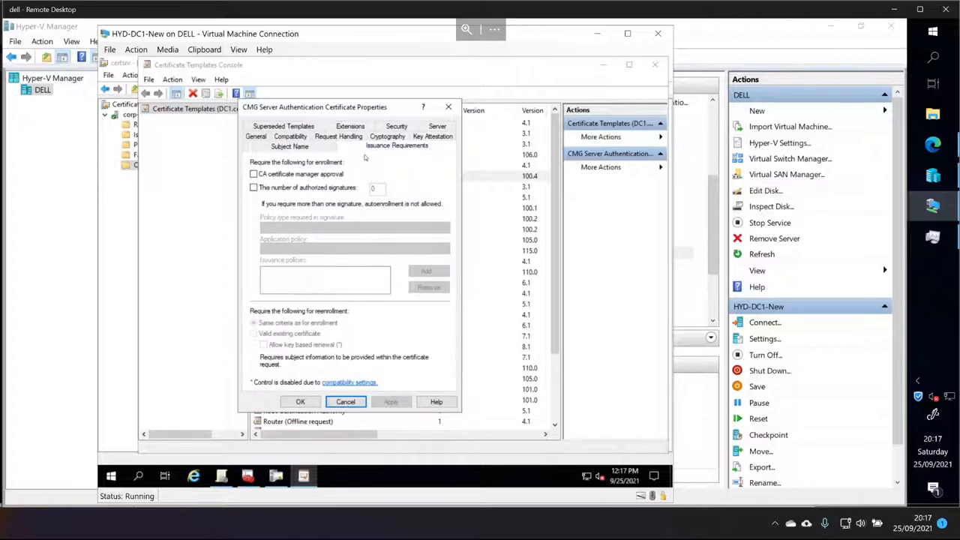
{"action": "left_click", "coordinate": [396, 145]}
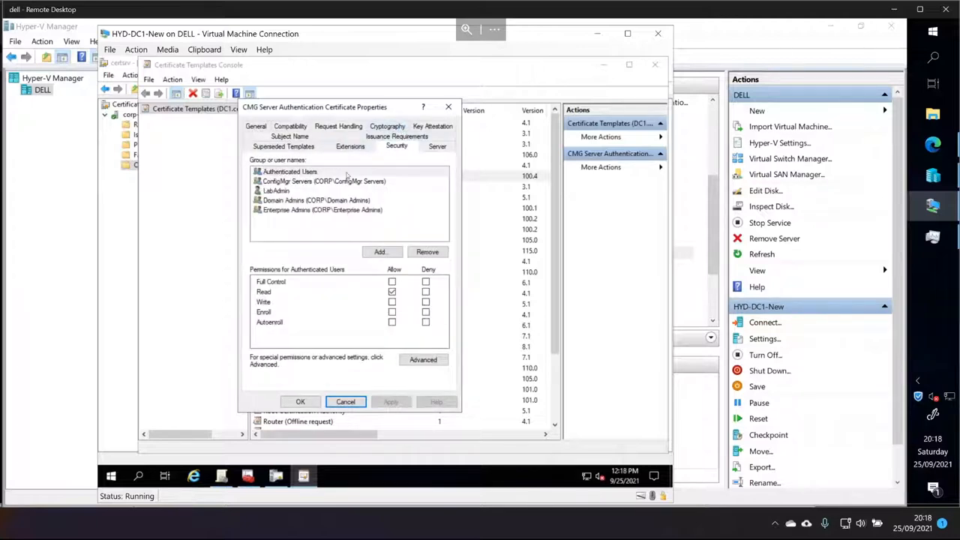
{"action": "left_click", "coordinate": [323, 180]}
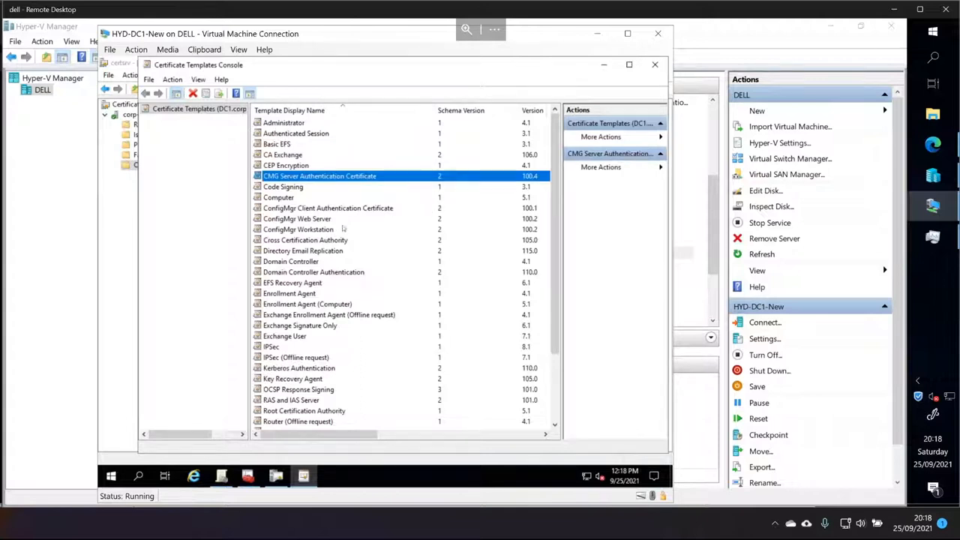
Check the Certificate Template to Issue list, cancel it, and select the ConfigMgr Client Authentication template
{"action": "right_click", "coordinate": [319, 176]}
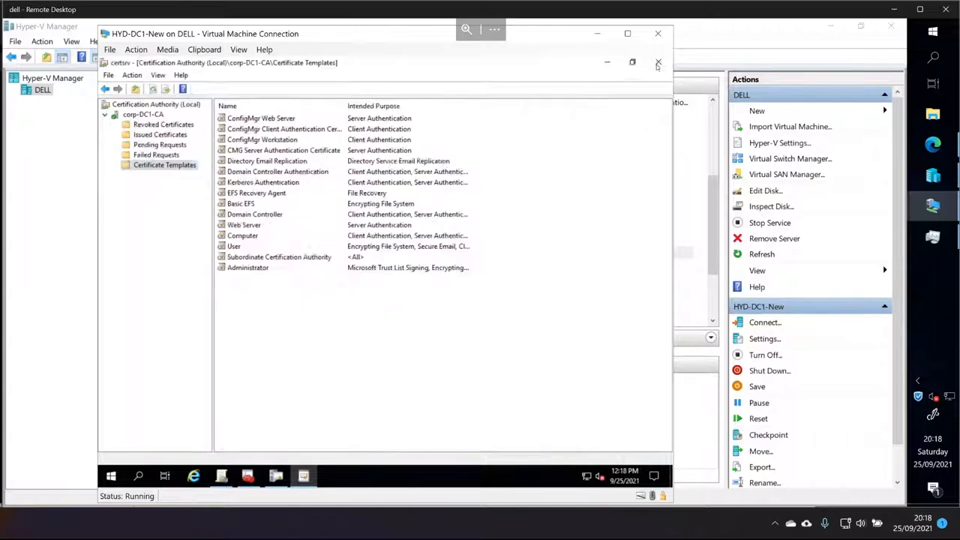
{"action": "right_click", "coordinate": [164, 165]}
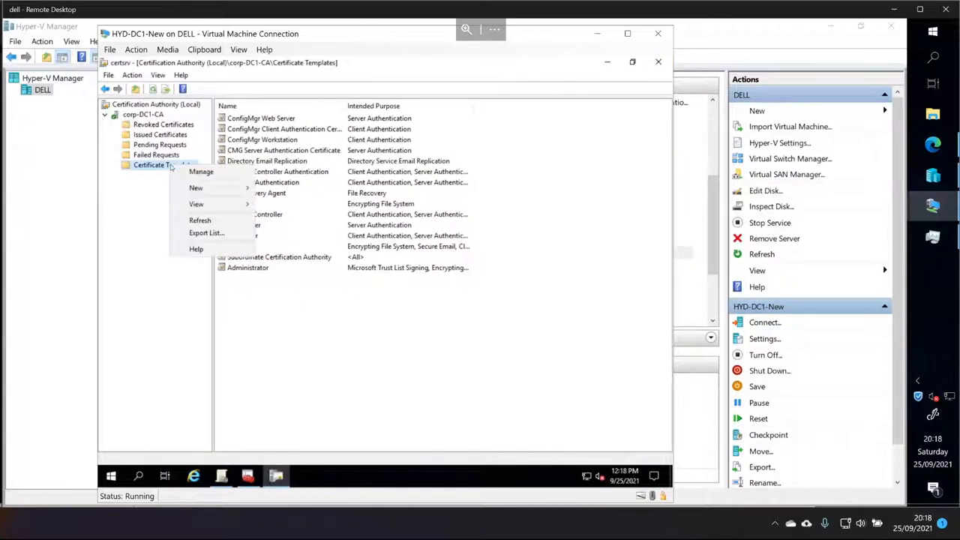
{"action": "mouse_move", "coordinate": [196, 187]}
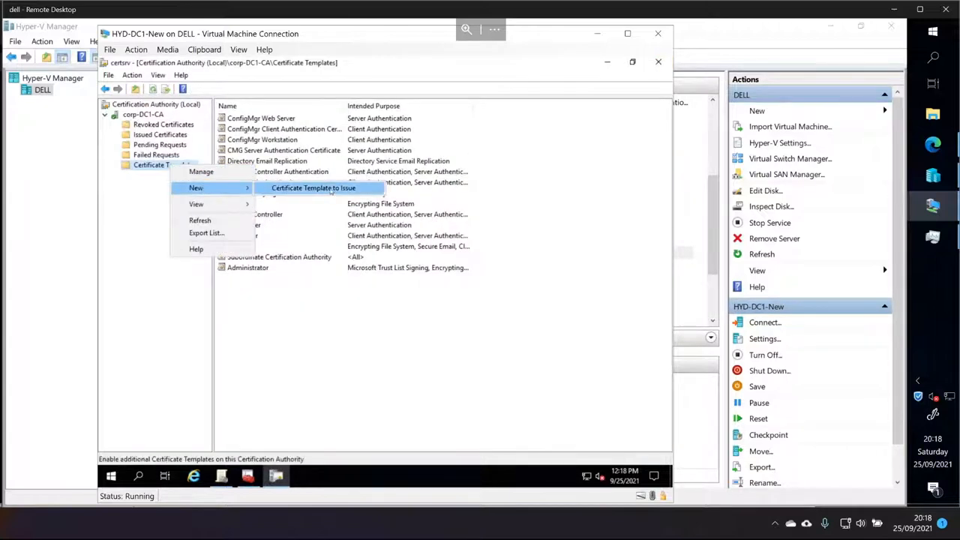
{"action": "left_click", "coordinate": [313, 187]}
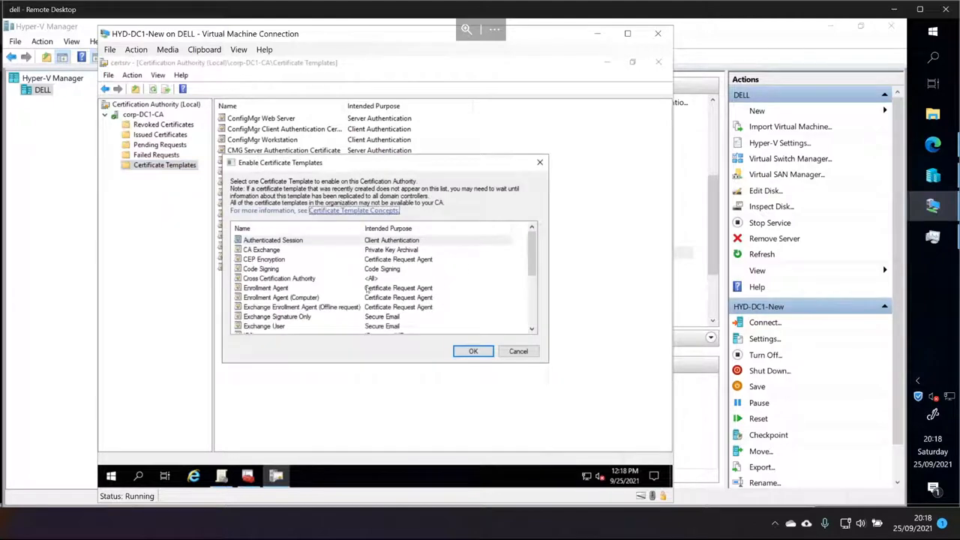
{"action": "left_click", "coordinate": [473, 351]}
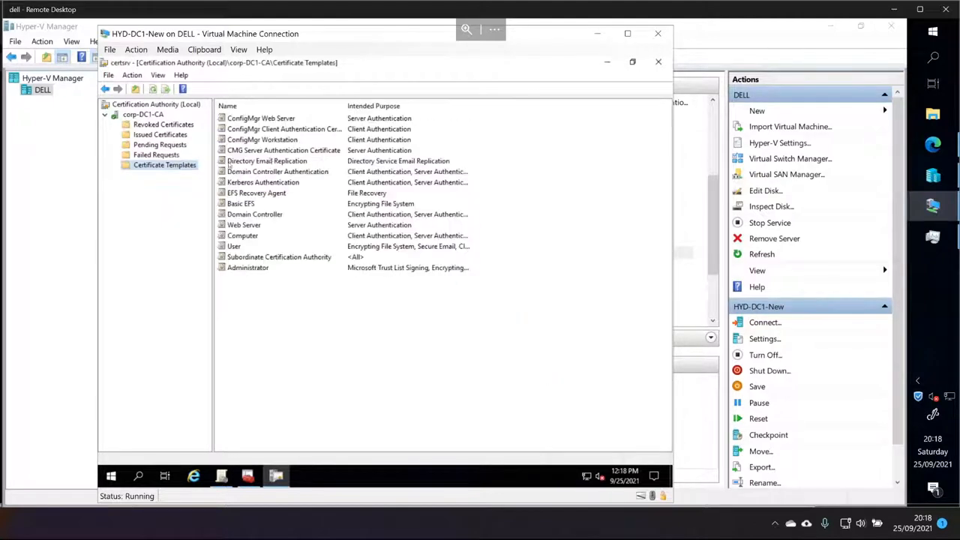
{"action": "left_click", "coordinate": [285, 128]}
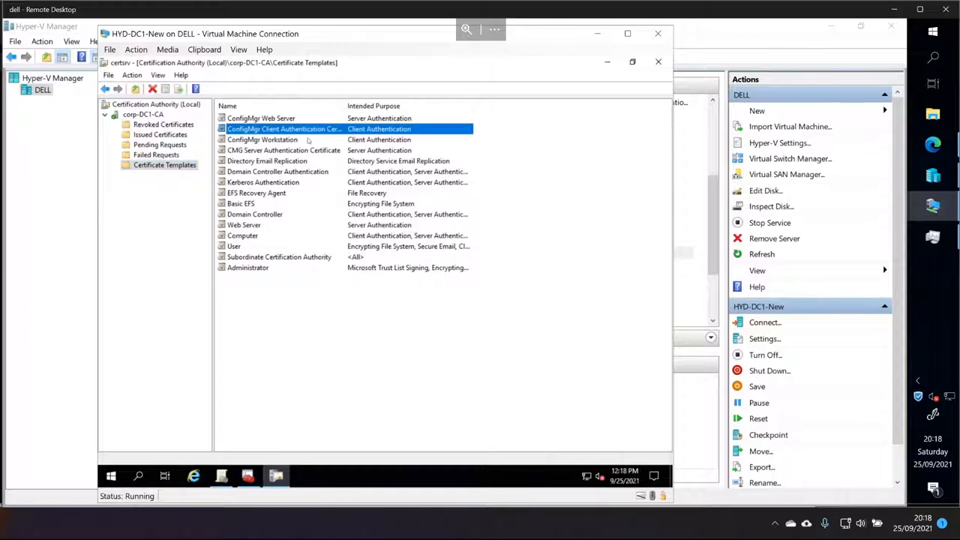
{"action": "right_click", "coordinate": [283, 150]}
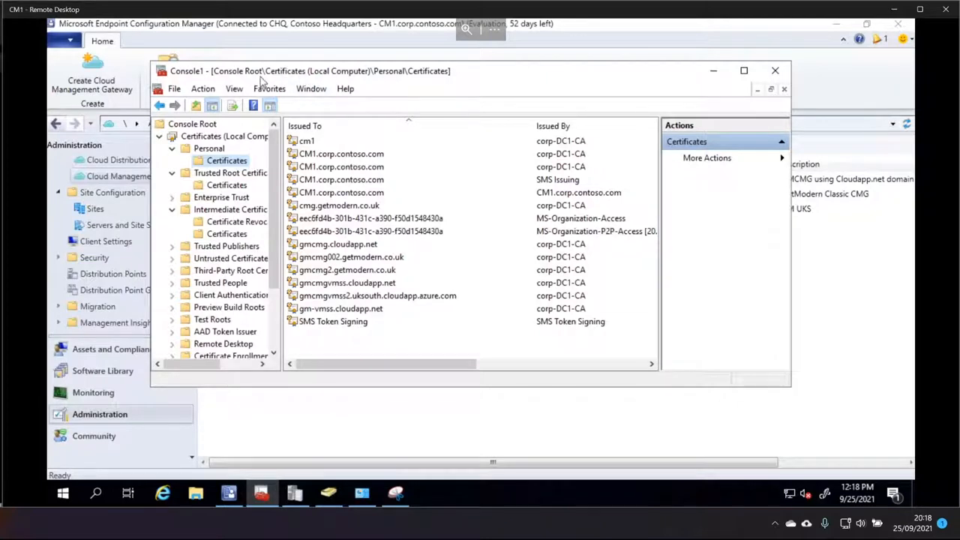
Start certificate enrollment from the Personal store using the Active Directory enrollment policy
{"action": "right_click", "coordinate": [226, 160]}
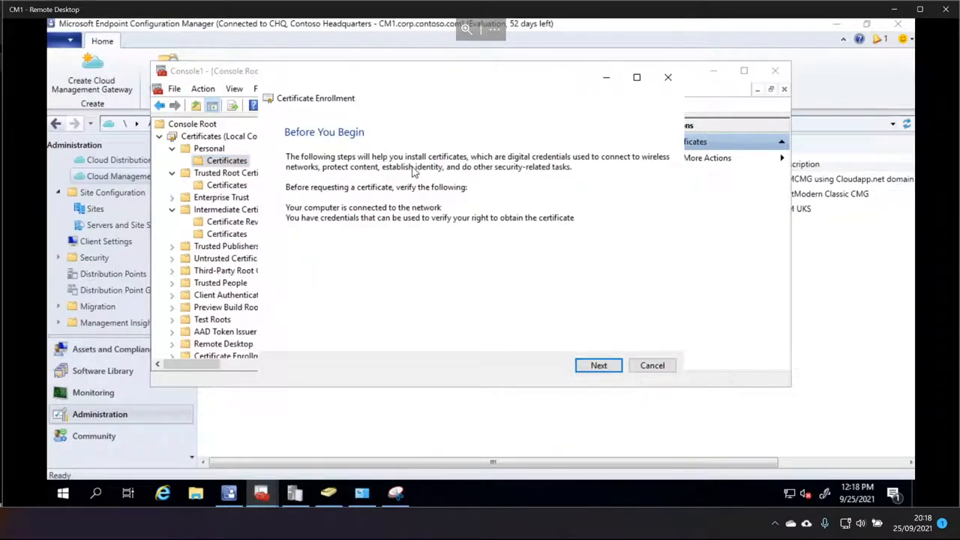
{"action": "left_click", "coordinate": [599, 365]}
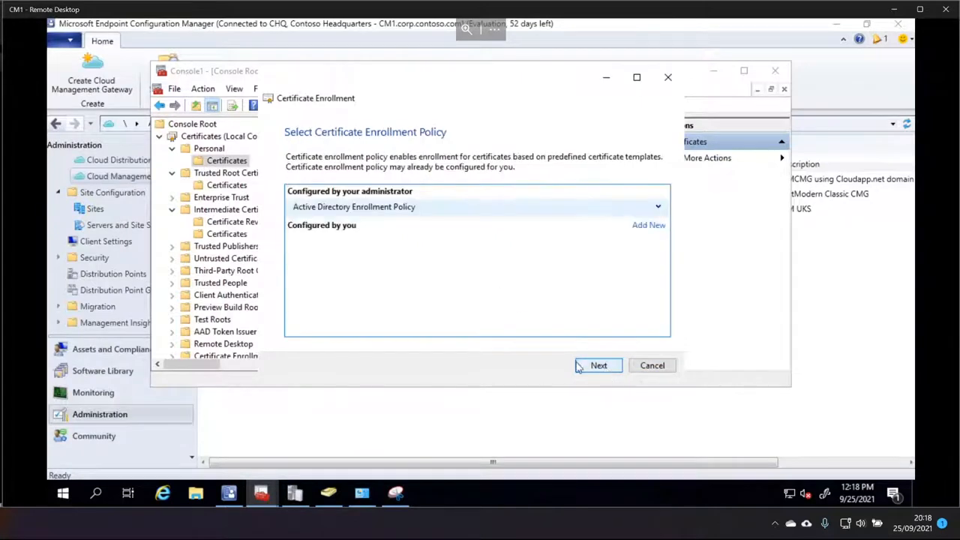
{"action": "left_click", "coordinate": [598, 365]}
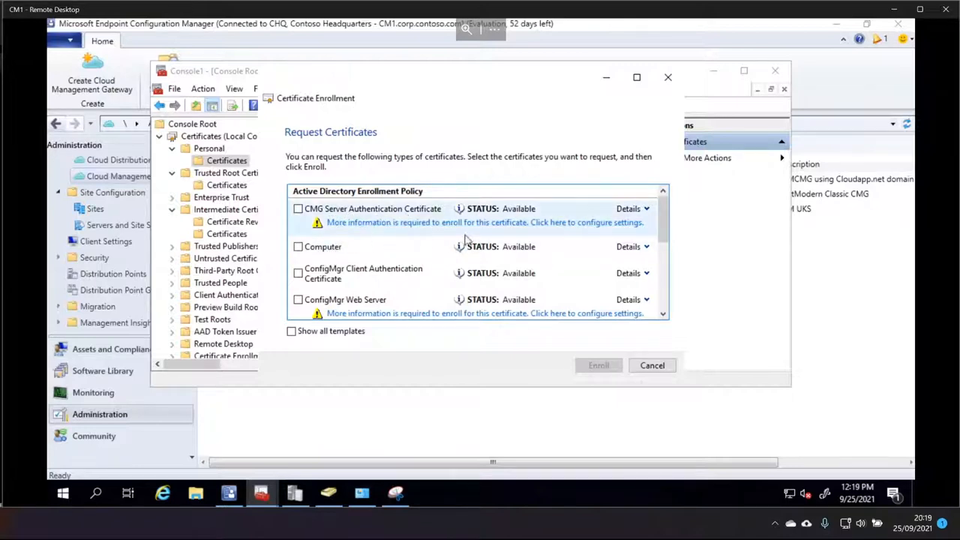
In the request's properties, begin entering the common name 'gmcmg003.'
{"action": "left_click", "coordinate": [484, 222]}
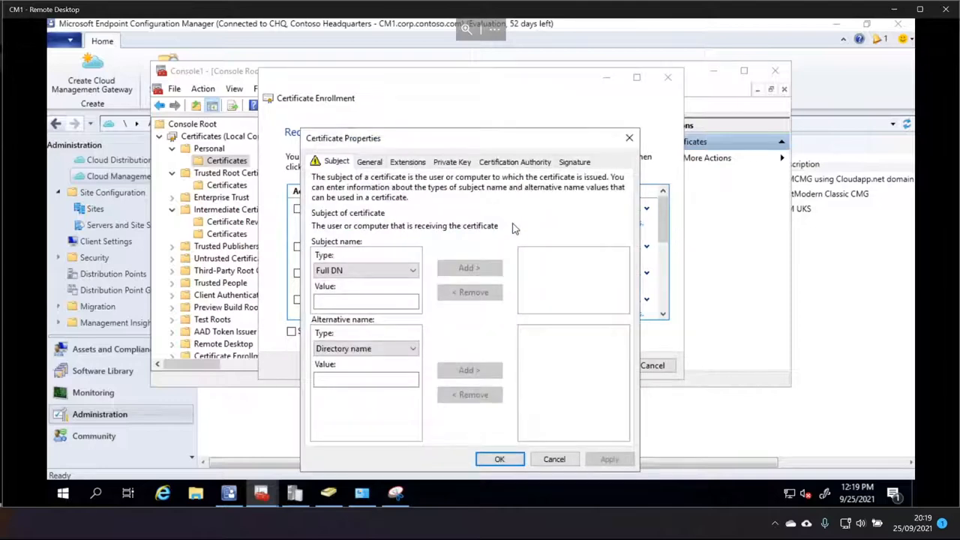
{"action": "mouse_move", "coordinate": [424, 140]}
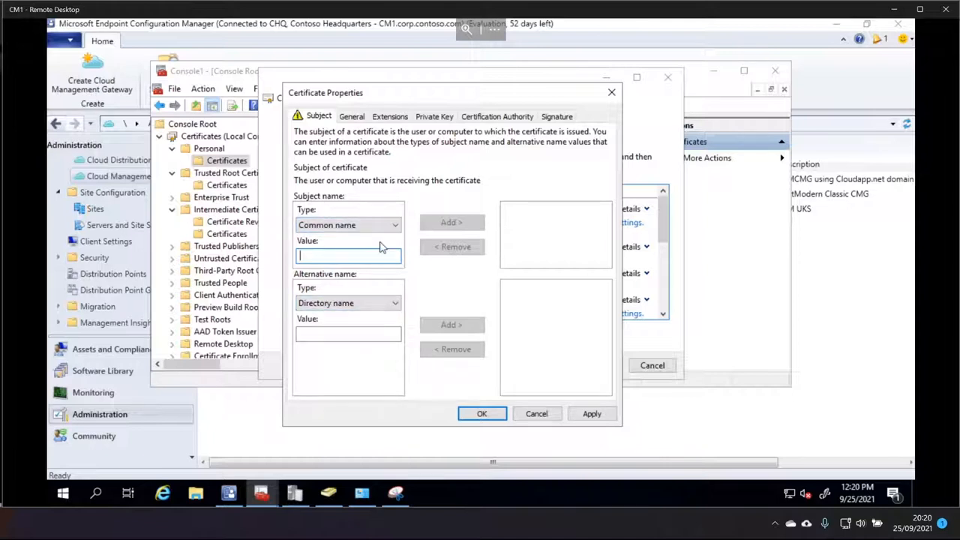
{"action": "type", "text": "hm"}
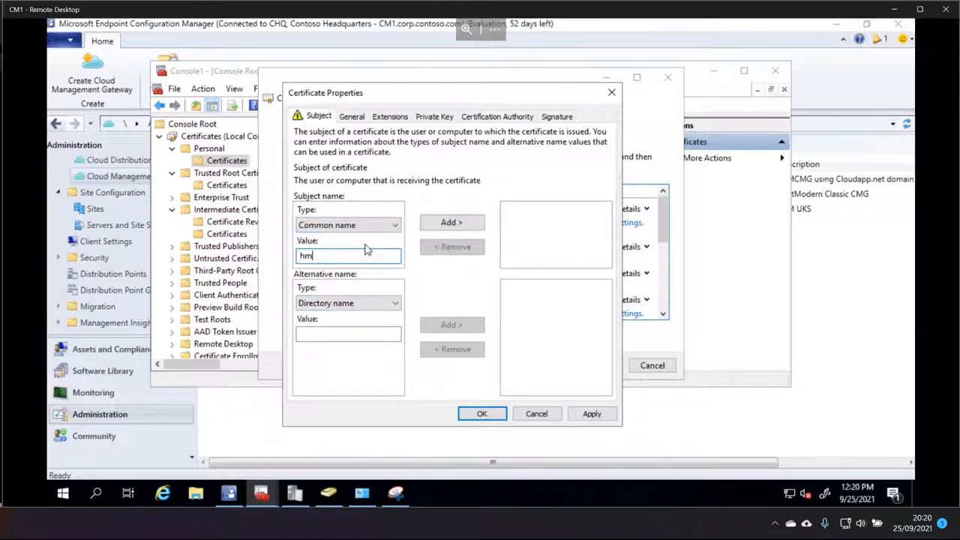
{"action": "type", "text": "gmd"}
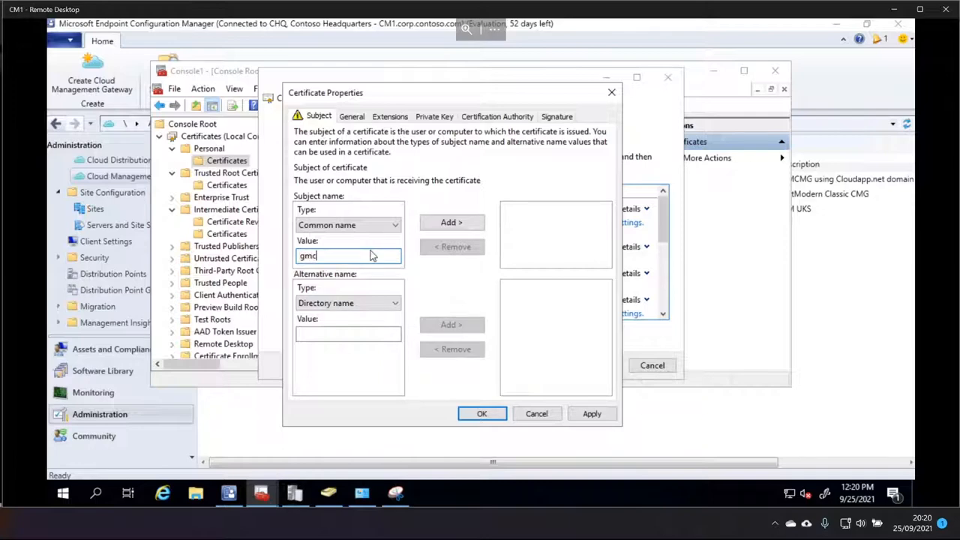
{"action": "type", "text": "mcmg003"}
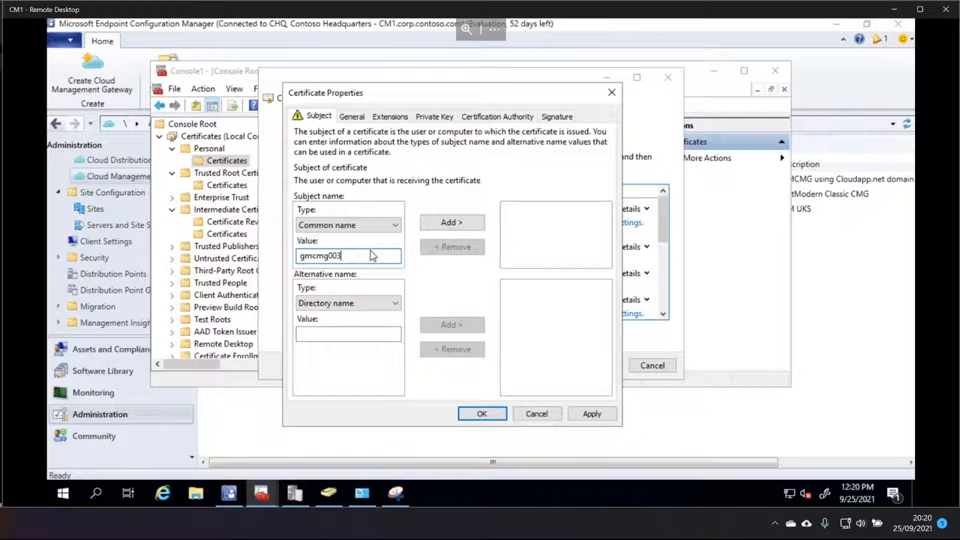
{"action": "type", "text": "."}
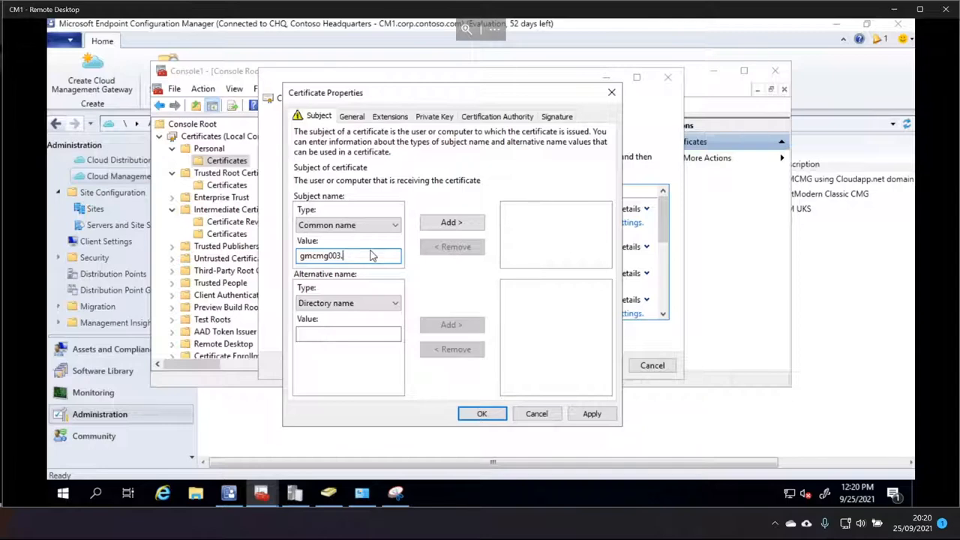
{"action": "mouse_move", "coordinate": [786, 83]}
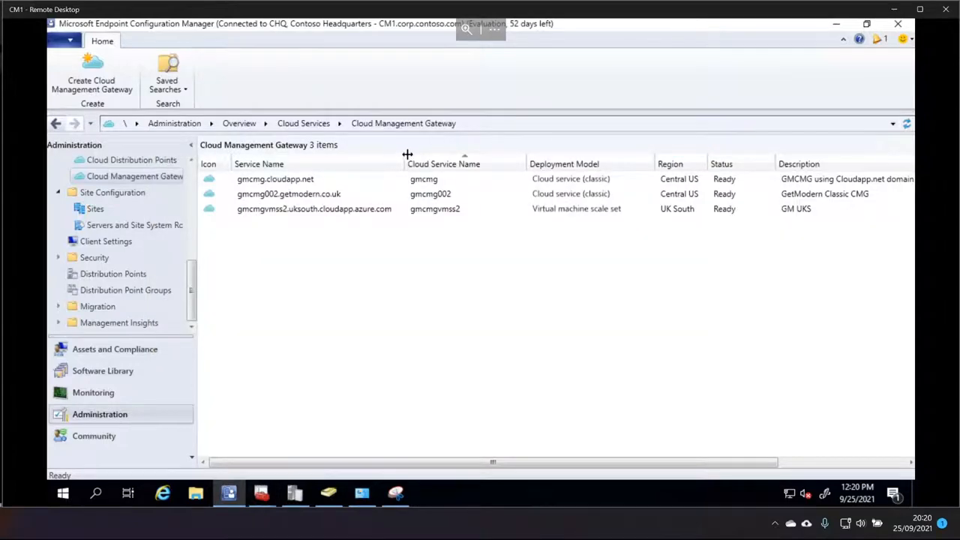
Inspect the existing gmcmgvmss2 gateway, then launch the Create Cloud Management Gateway wizard
{"action": "left_click", "coordinate": [288, 194]}
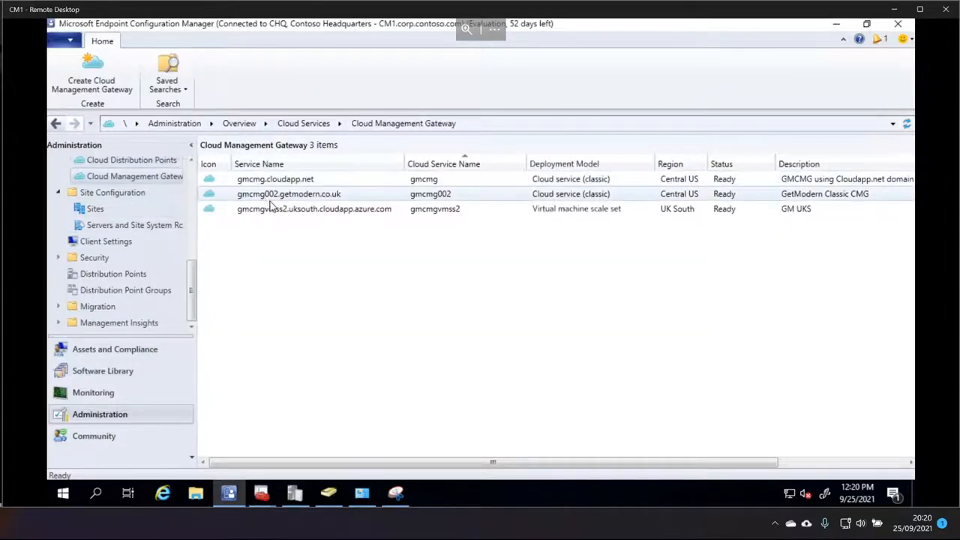
{"action": "left_click", "coordinate": [313, 208]}
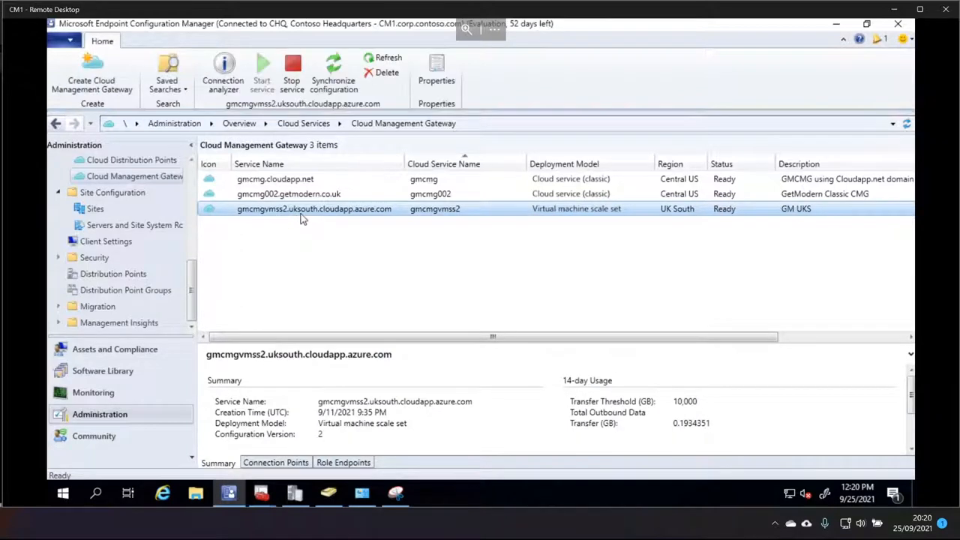
{"action": "mouse_move", "coordinate": [360, 215]}
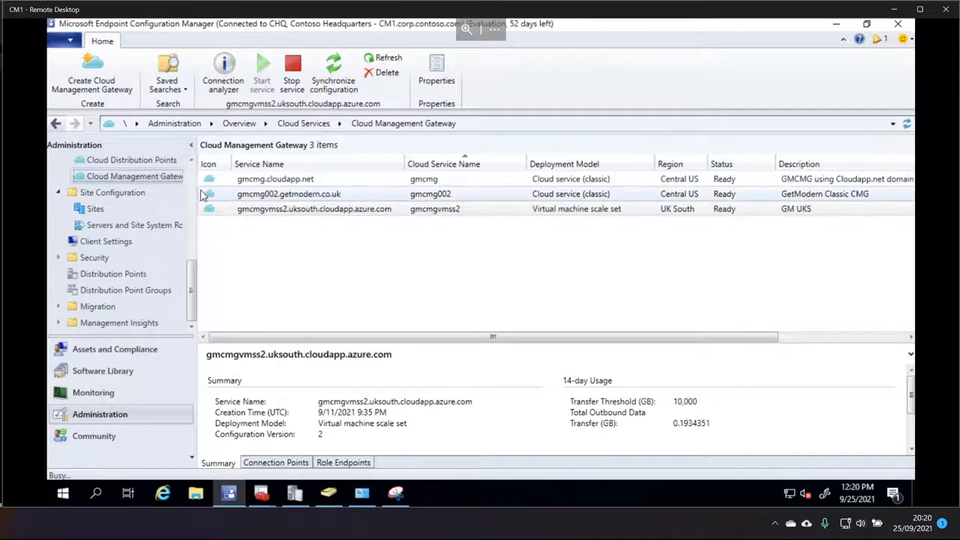
{"action": "left_click", "coordinate": [92, 75]}
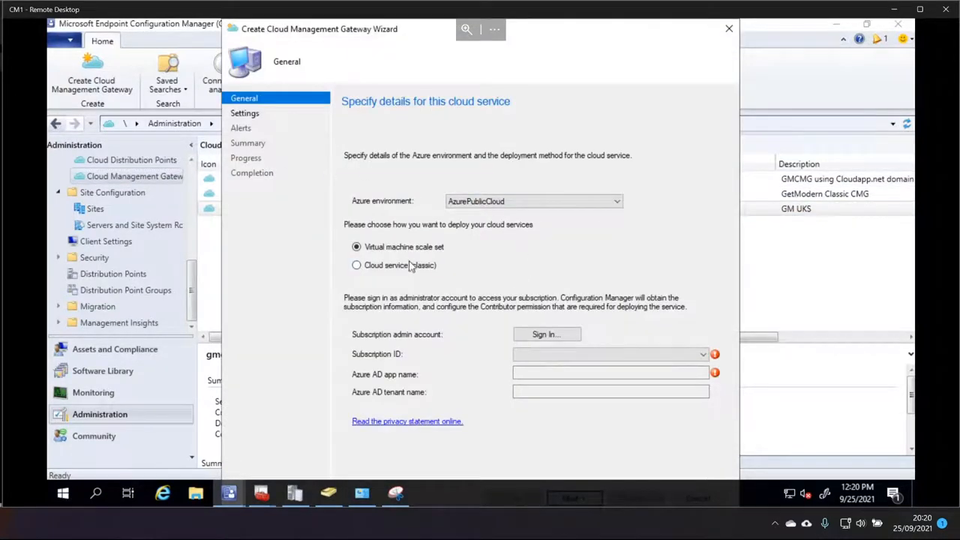
Sign in to Azure with the admin account and continue to the Settings page
{"action": "left_click", "coordinate": [545, 333]}
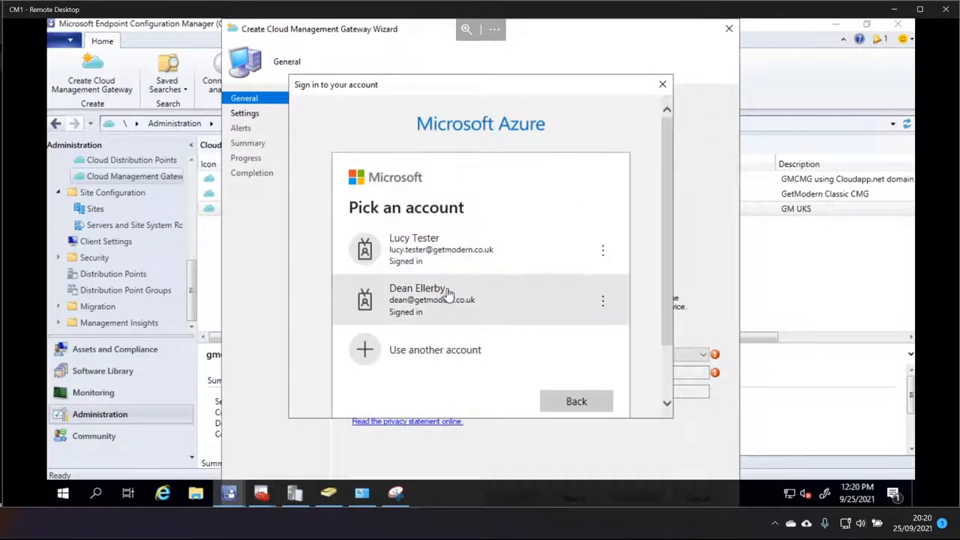
{"action": "left_click", "coordinate": [441, 300]}
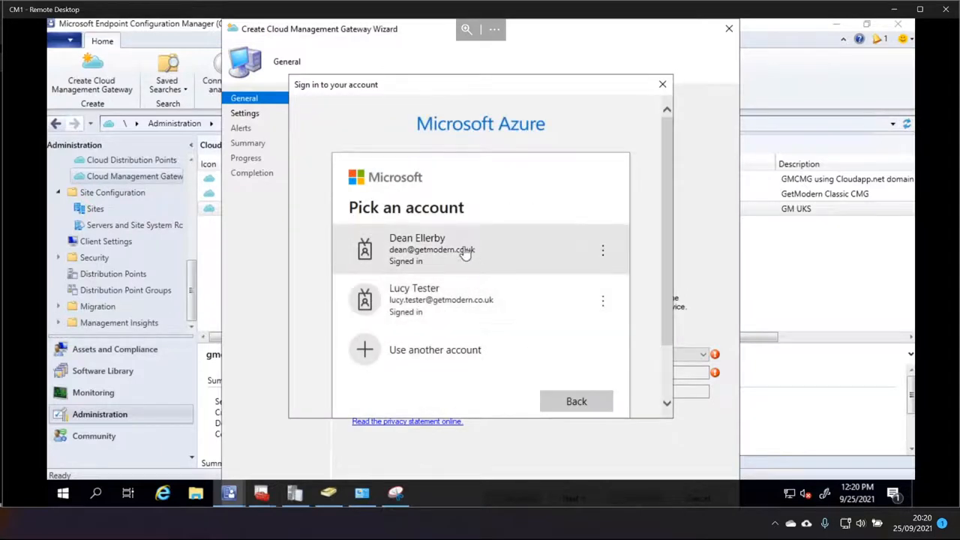
{"action": "left_click", "coordinate": [431, 249]}
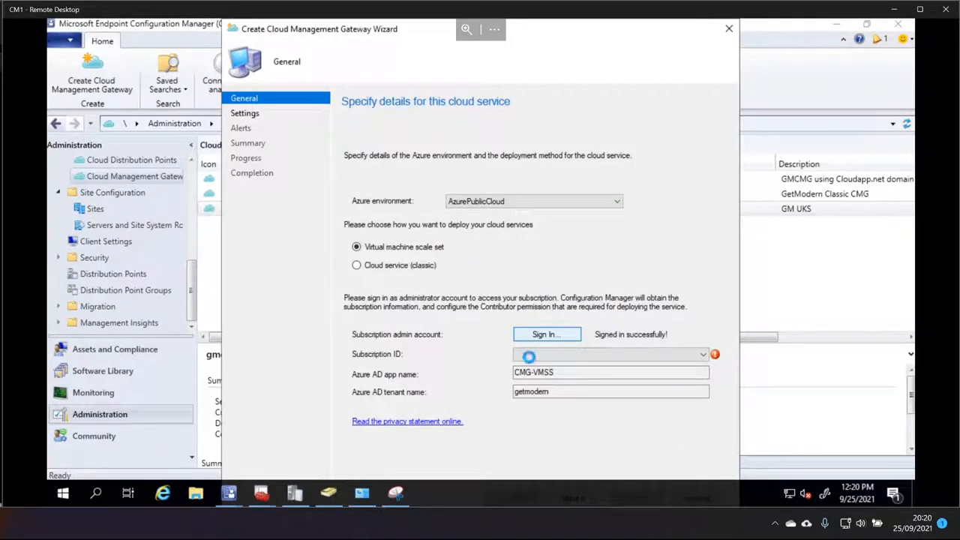
{"action": "left_click", "coordinate": [728, 28]}
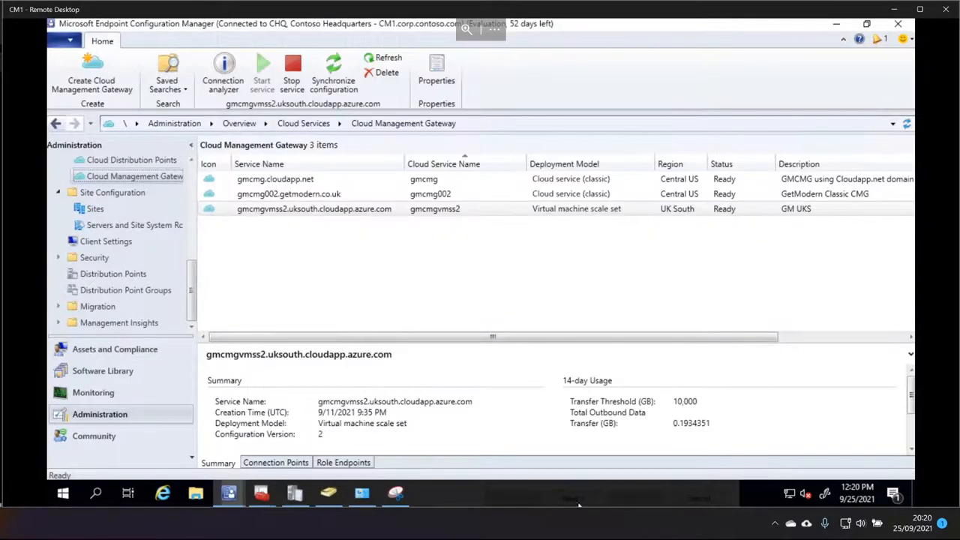
{"action": "left_click", "coordinate": [91, 75]}
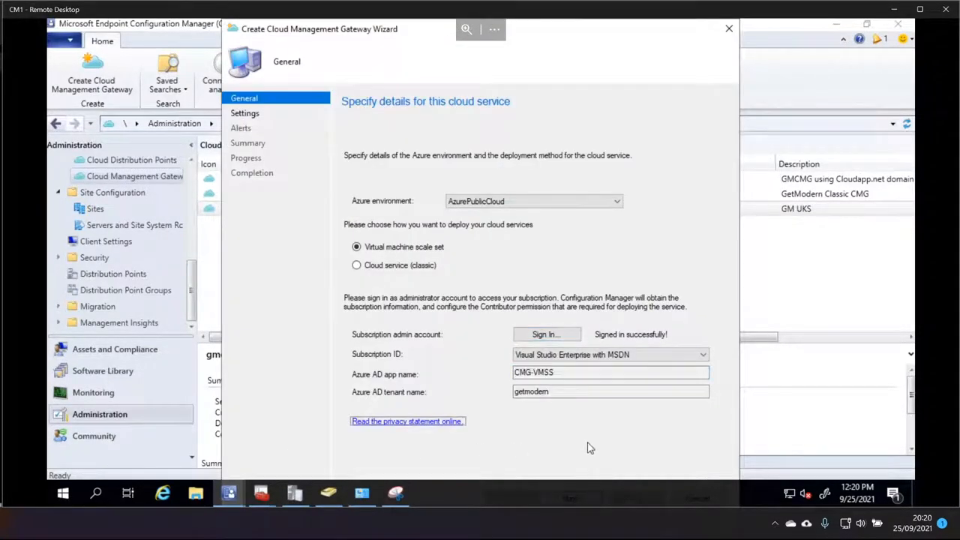
{"action": "left_click", "coordinate": [244, 112]}
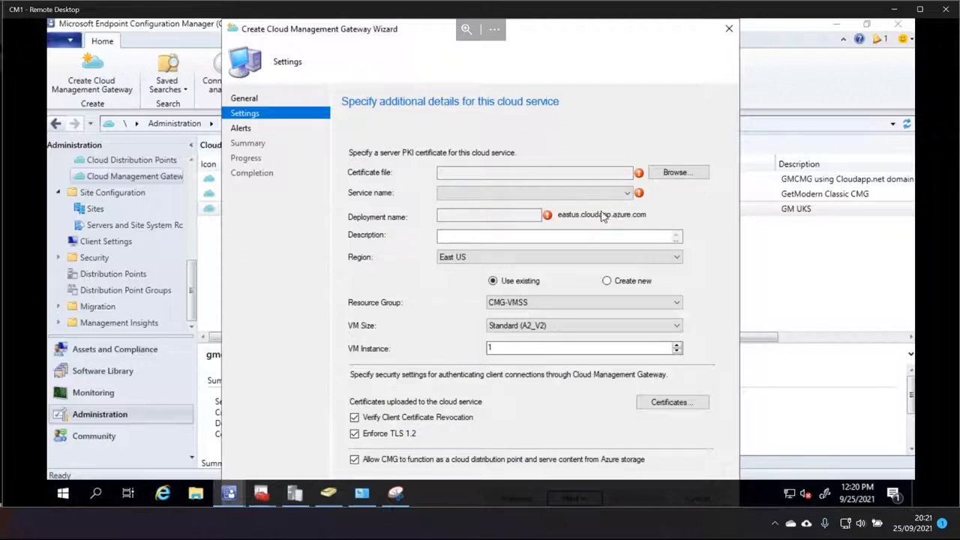
Choose UK West as the gateway region and switch back to the certificate request
{"action": "left_click", "coordinate": [675, 256]}
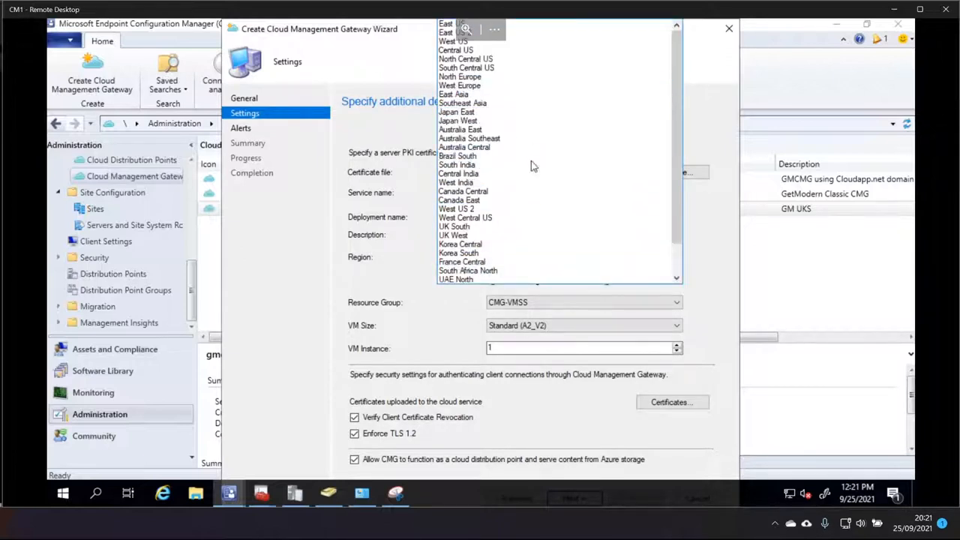
{"action": "left_click", "coordinate": [453, 235]}
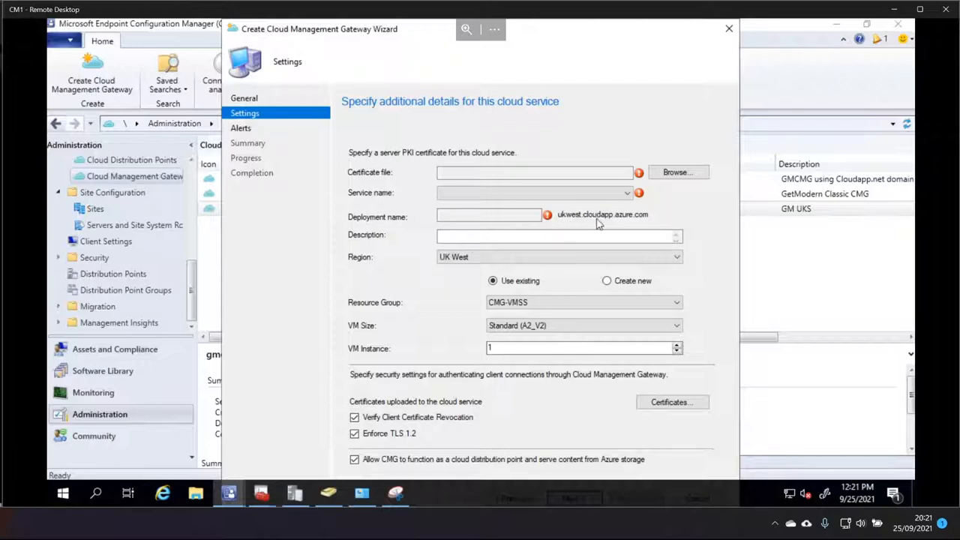
{"action": "left_click", "coordinate": [488, 216]}
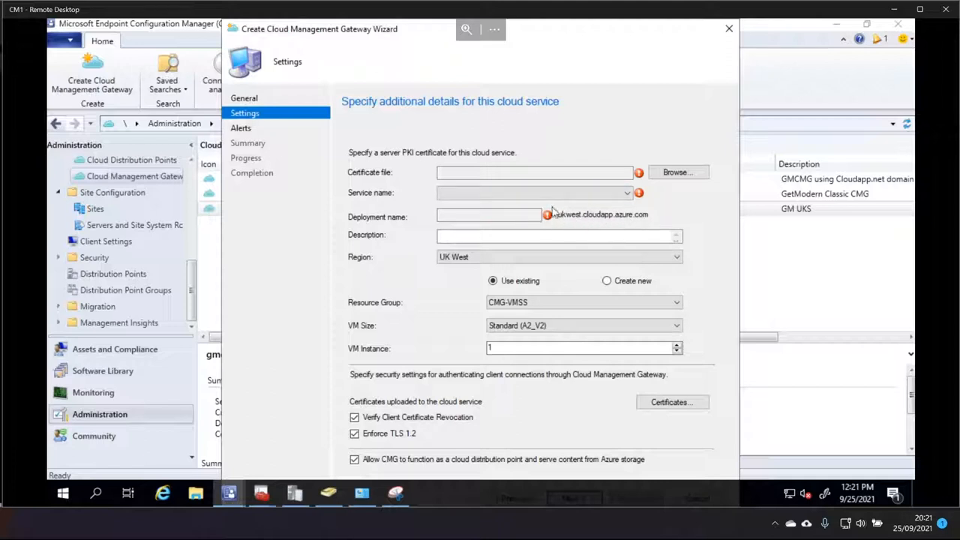
{"action": "mouse_move", "coordinate": [566, 210]}
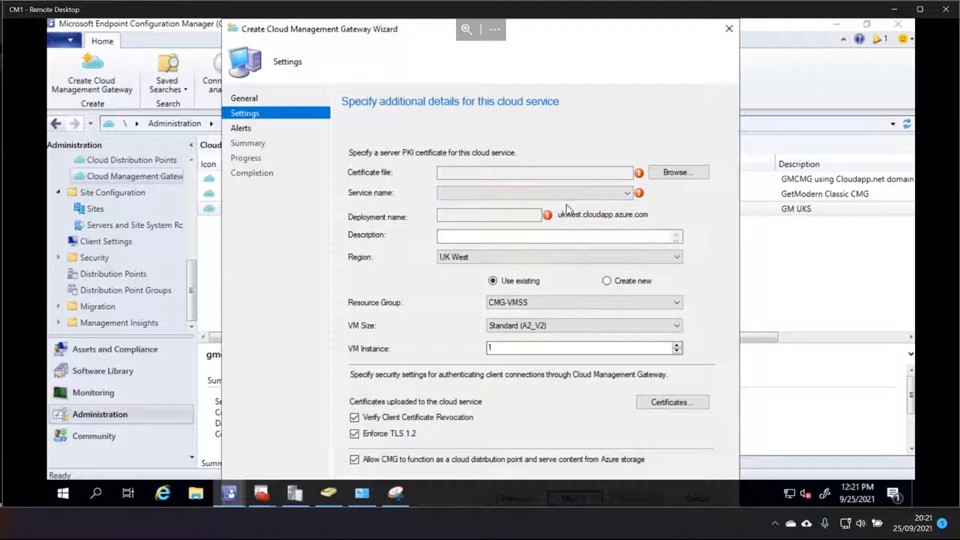
{"action": "left_click", "coordinate": [532, 192]}
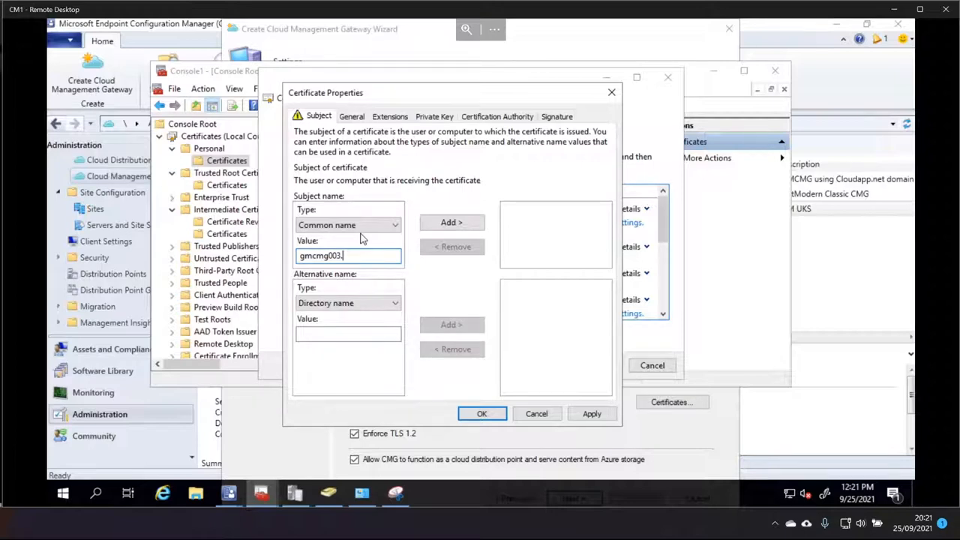
Add common name and DNS alternative name gmcmg003.getmodern.co.uk to the certificate request
{"action": "type", "text": ".getmodern.co.uk"}
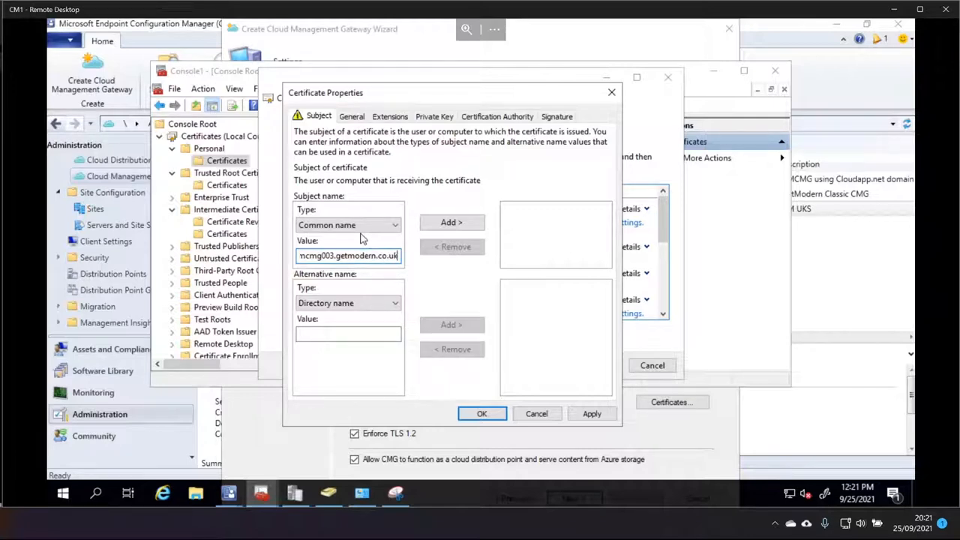
{"action": "left_click", "coordinate": [451, 222]}
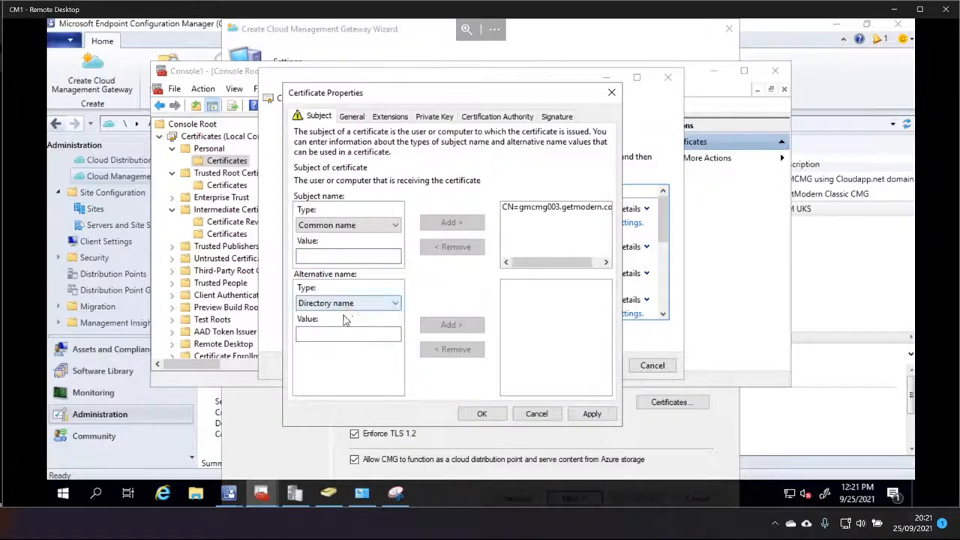
{"action": "left_click", "coordinate": [347, 303]}
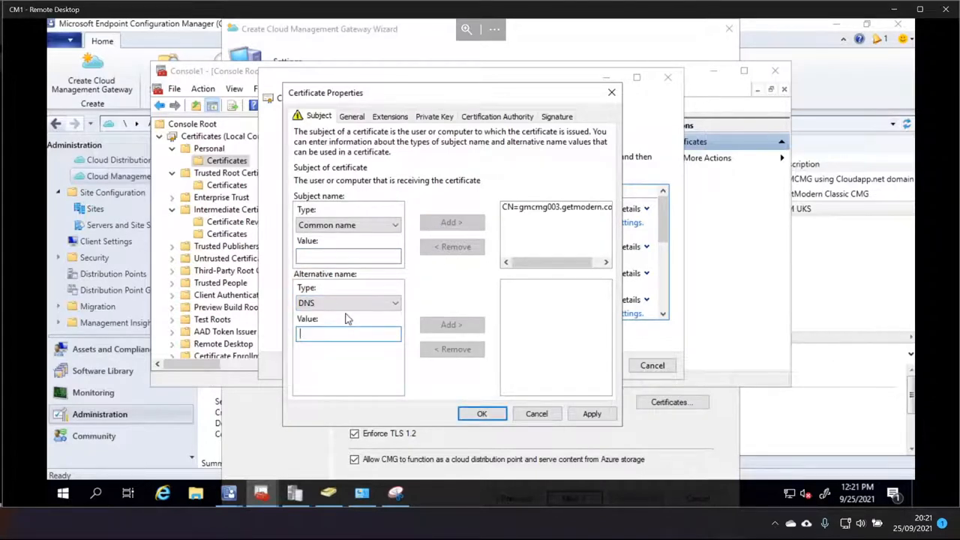
{"action": "type", "text": "gmcmg00"}
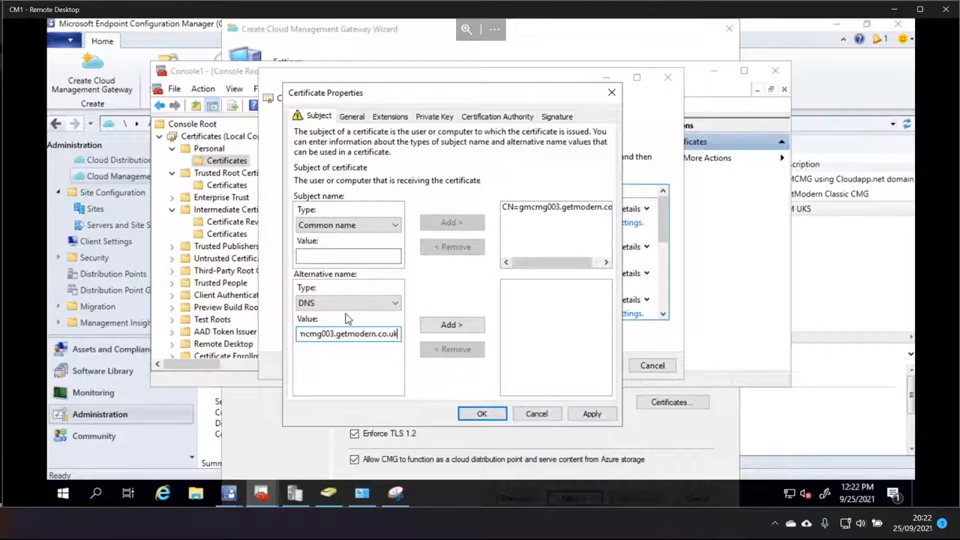
{"action": "left_click", "coordinate": [451, 323]}
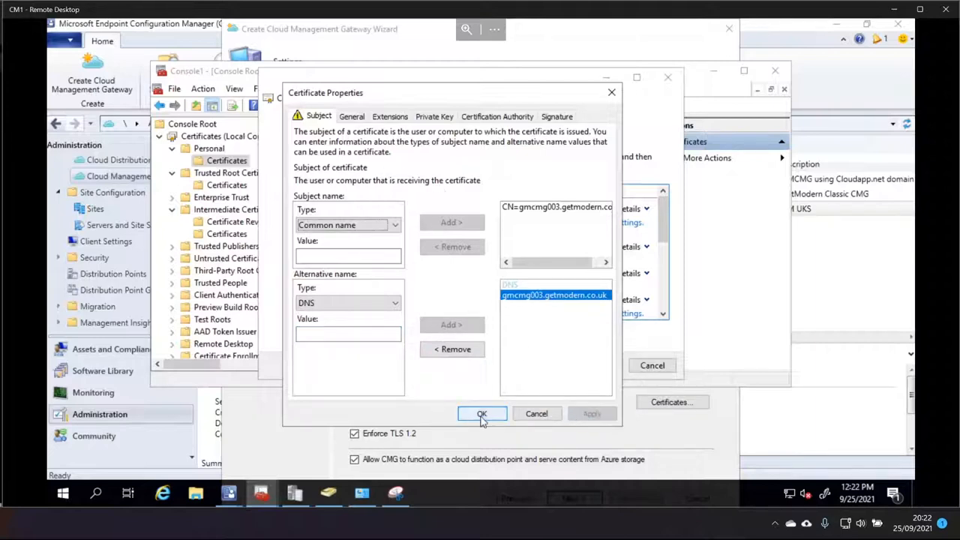
{"action": "left_click", "coordinate": [481, 413]}
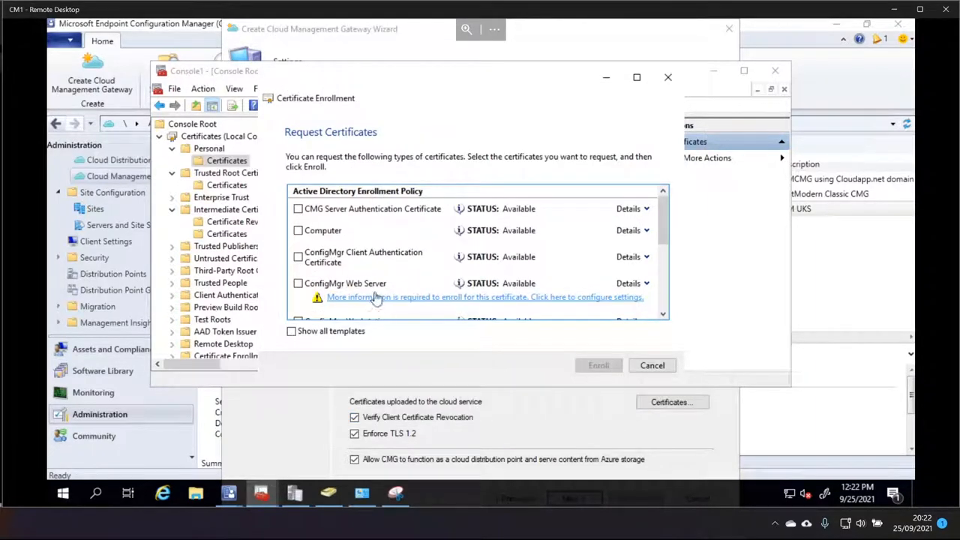
Enroll the CMG Server Authentication Certificate and locate the new gmcmg003.getmodern.co.uk certificate
{"action": "left_click", "coordinate": [299, 209]}
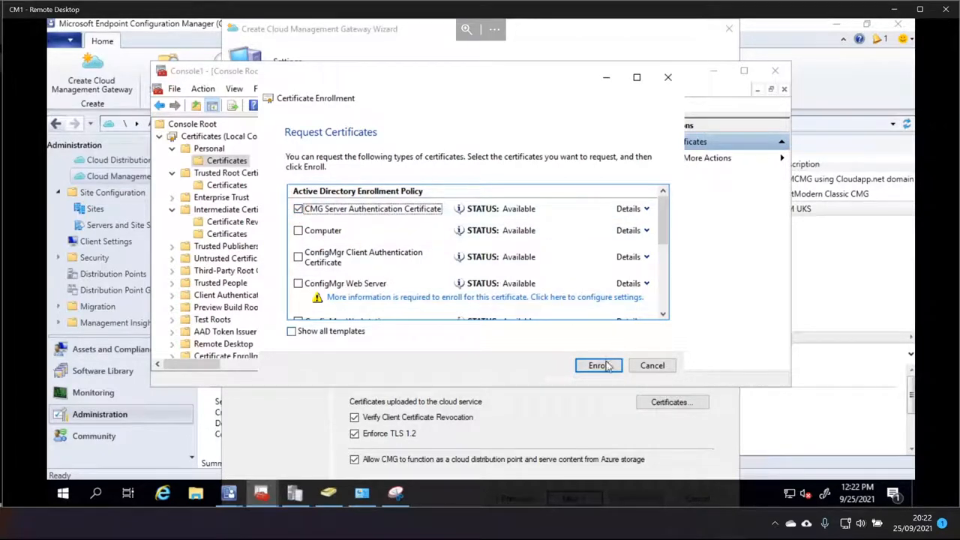
{"action": "left_click", "coordinate": [598, 365]}
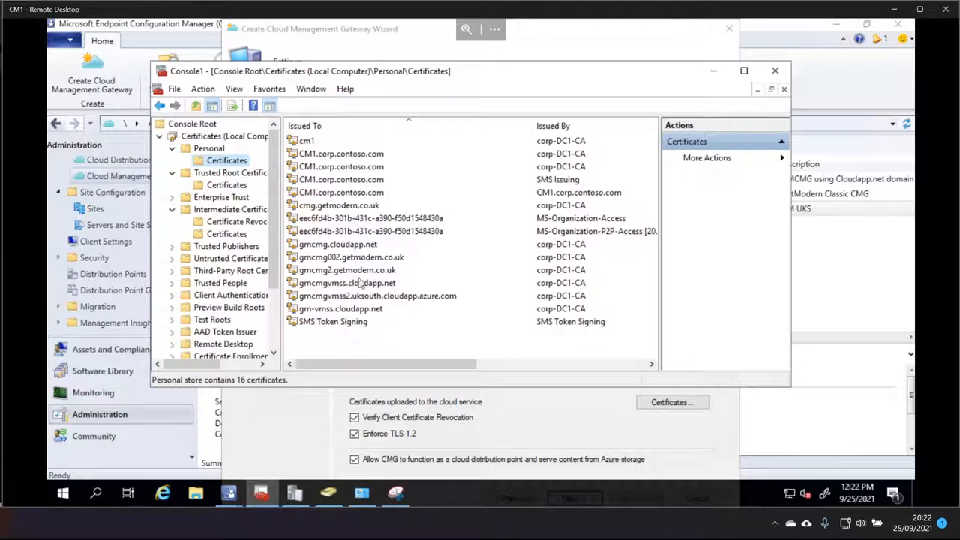
{"action": "left_click", "coordinate": [339, 204]}
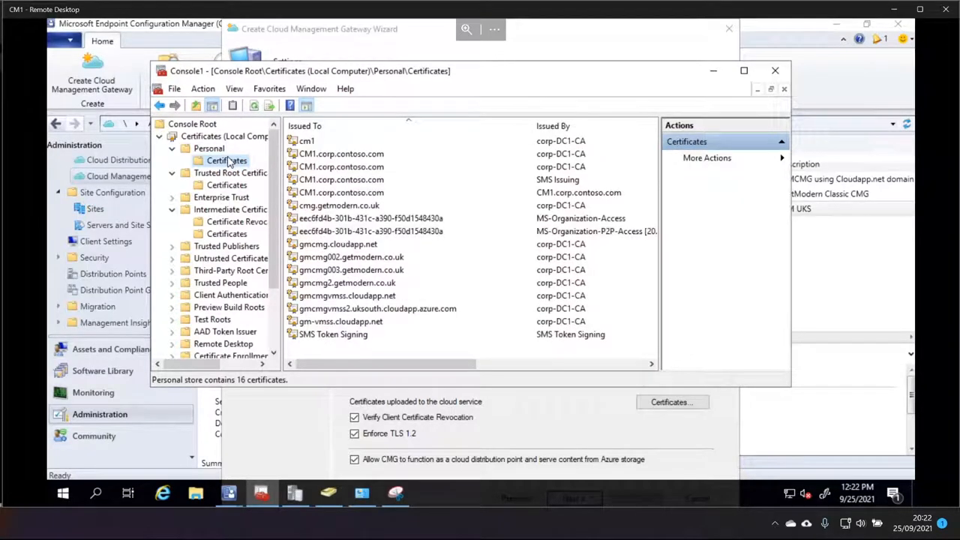
{"action": "left_click", "coordinate": [351, 270]}
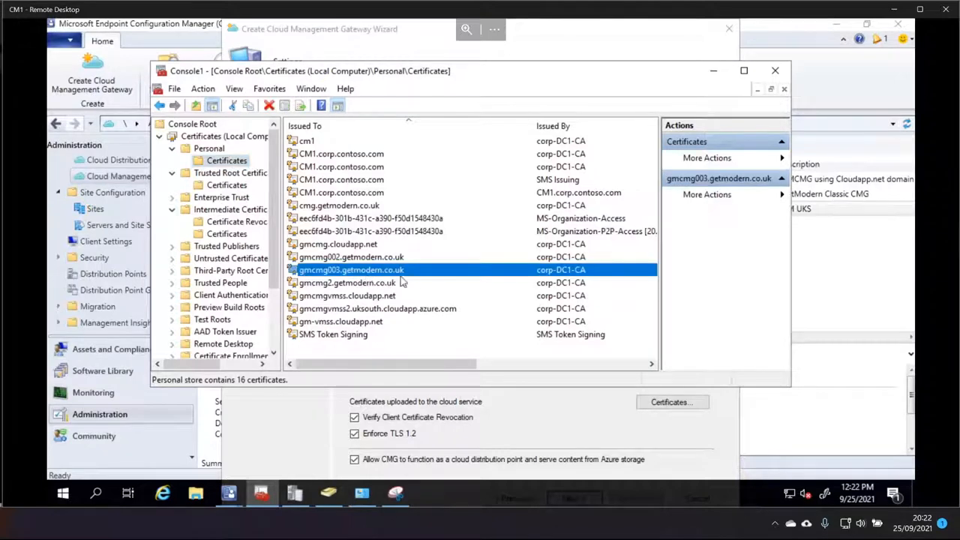
{"action": "right_click", "coordinate": [350, 270]}
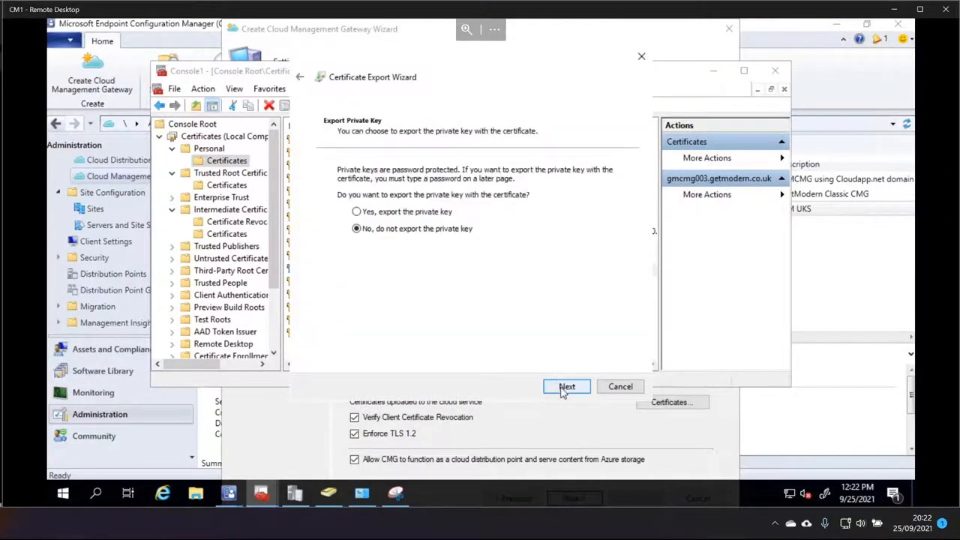
Export the certificate with private key as a password-protected PFX to C:\gmcmg0003.pfx
{"action": "left_click", "coordinate": [567, 386]}
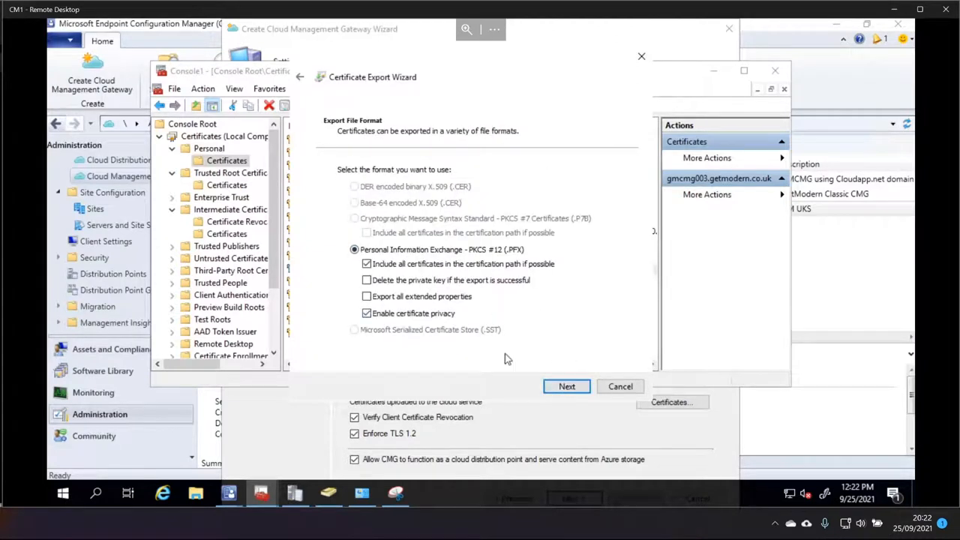
{"action": "left_click", "coordinate": [566, 385]}
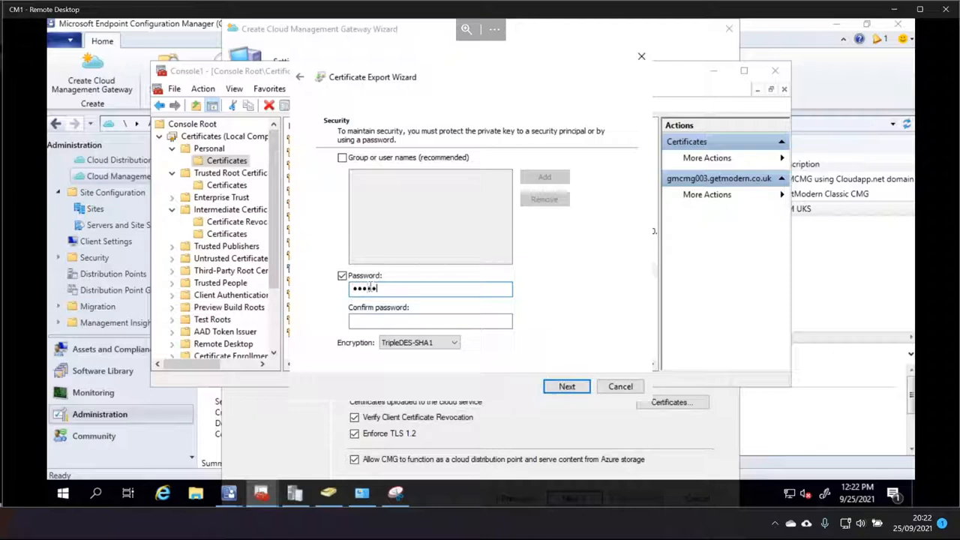
{"action": "left_click", "coordinate": [566, 385]}
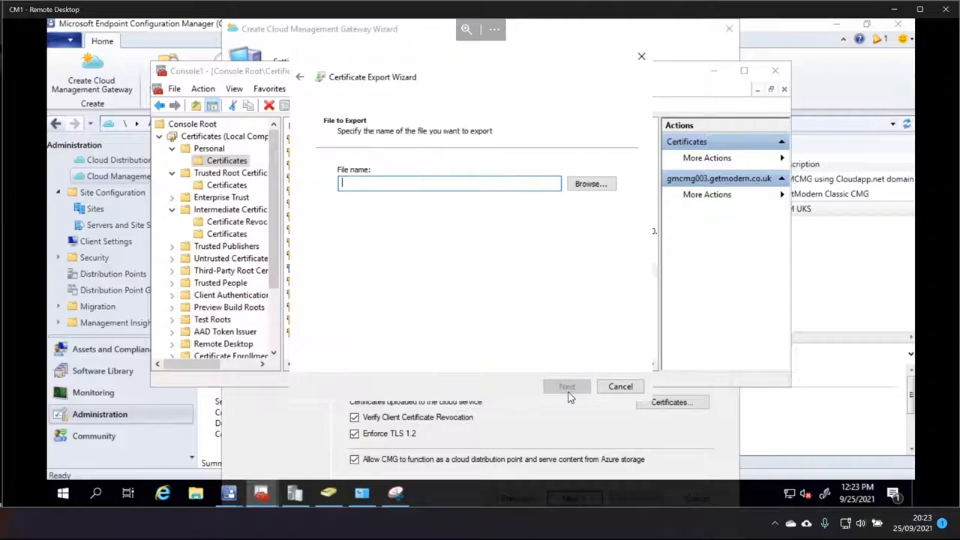
{"action": "left_click", "coordinate": [590, 183]}
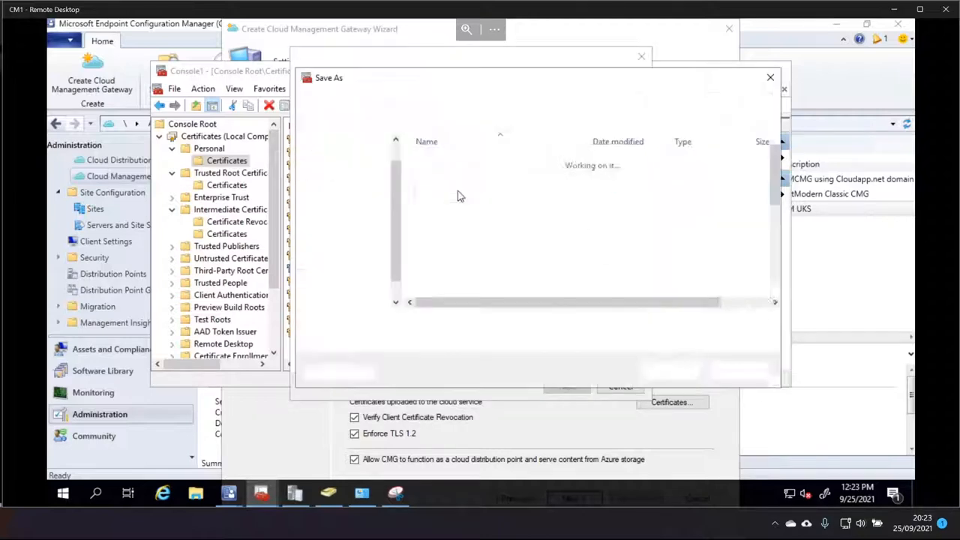
{"action": "type", "text": "g"}
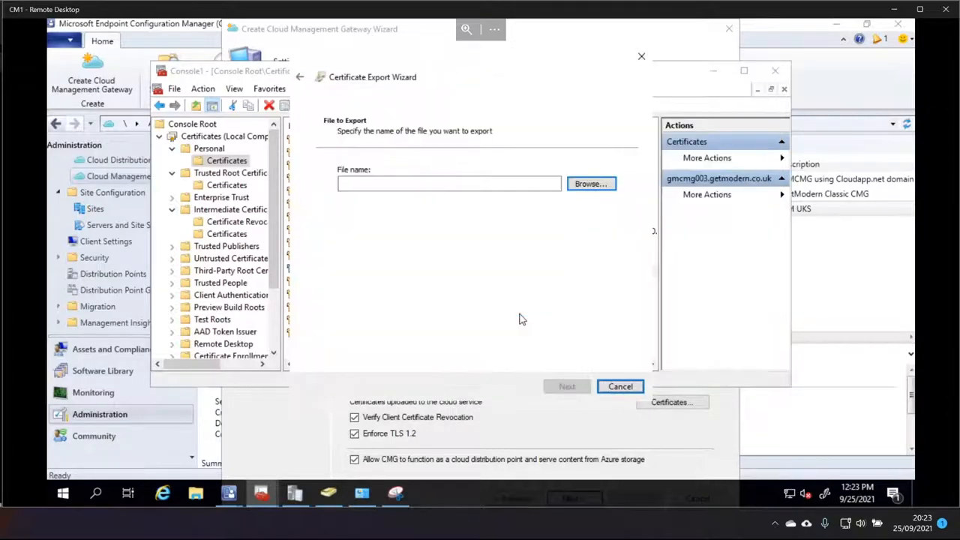
{"action": "left_click", "coordinate": [566, 386]}
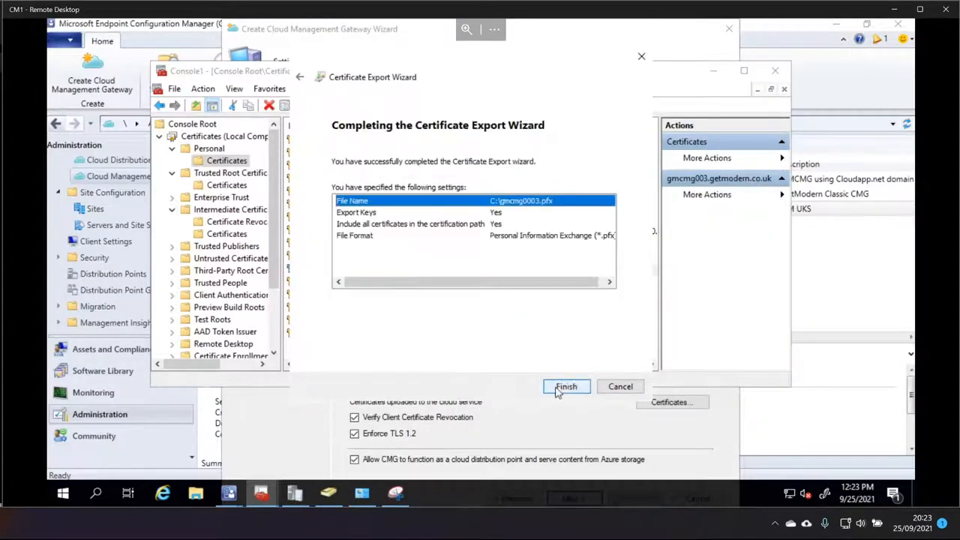
{"action": "left_click", "coordinate": [566, 386]}
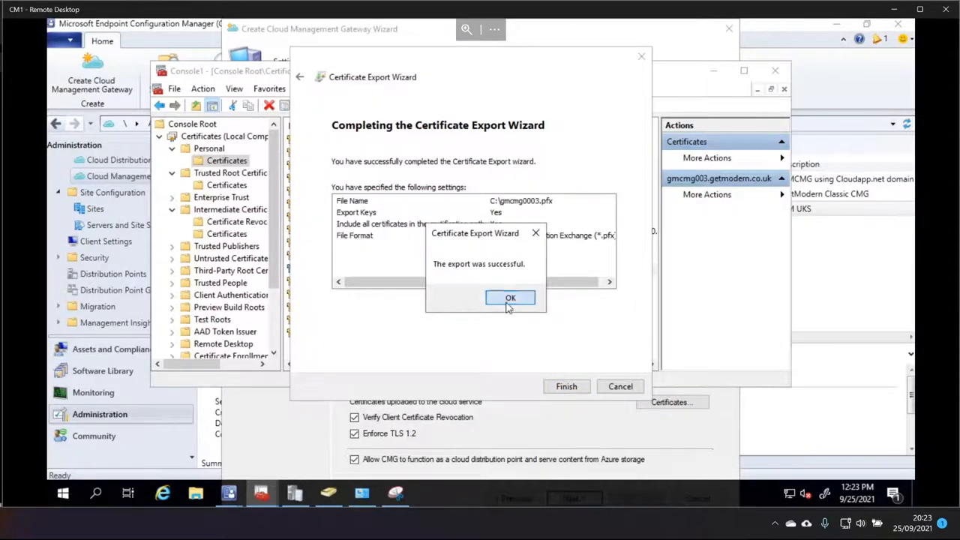
{"action": "left_click", "coordinate": [509, 297]}
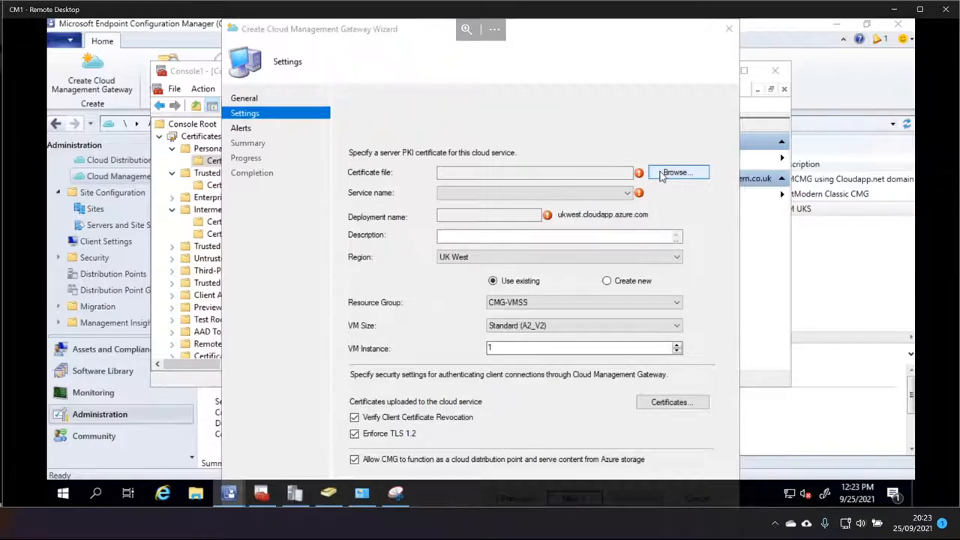
Load C:\gmcmg0003.pfx as the server certificate and confirm its password
{"action": "left_click", "coordinate": [675, 173]}
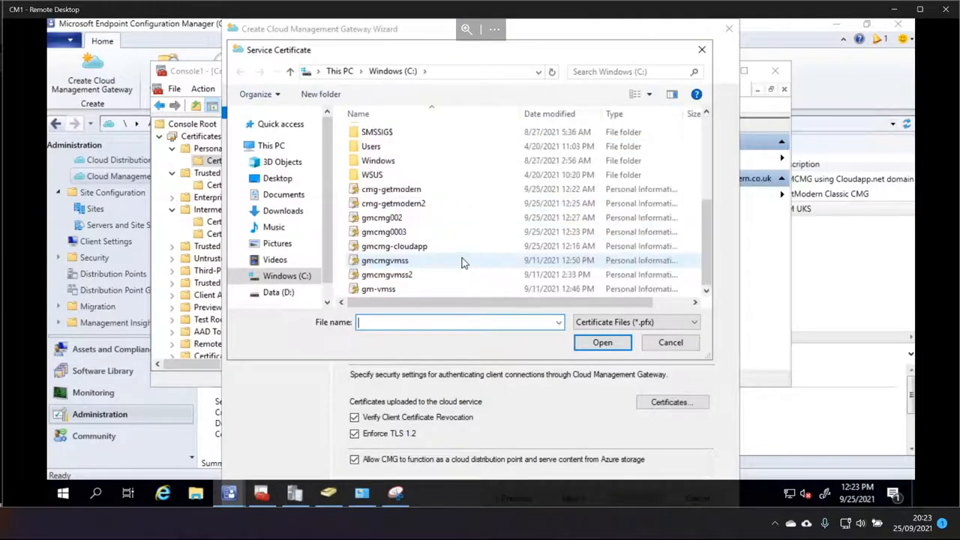
{"action": "left_click", "coordinate": [383, 230]}
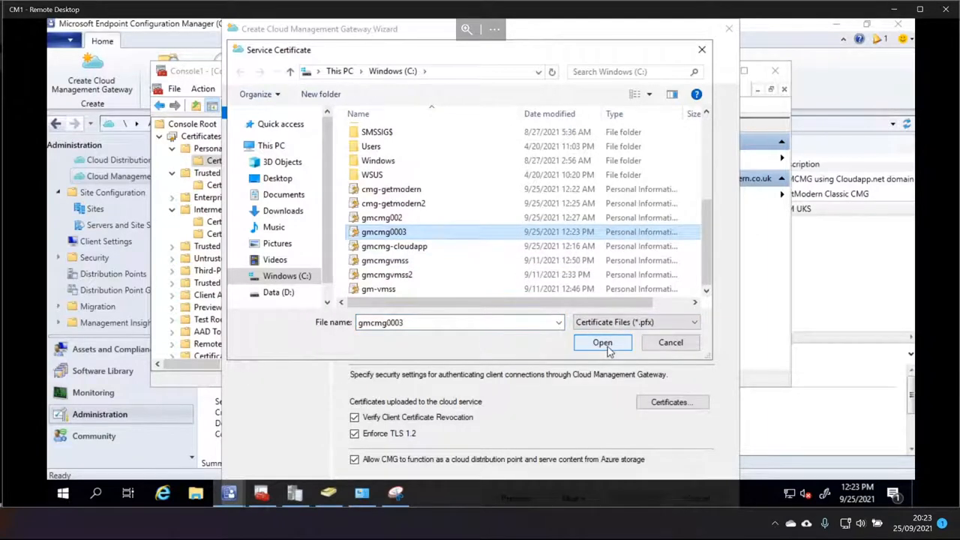
{"action": "left_click", "coordinate": [602, 342]}
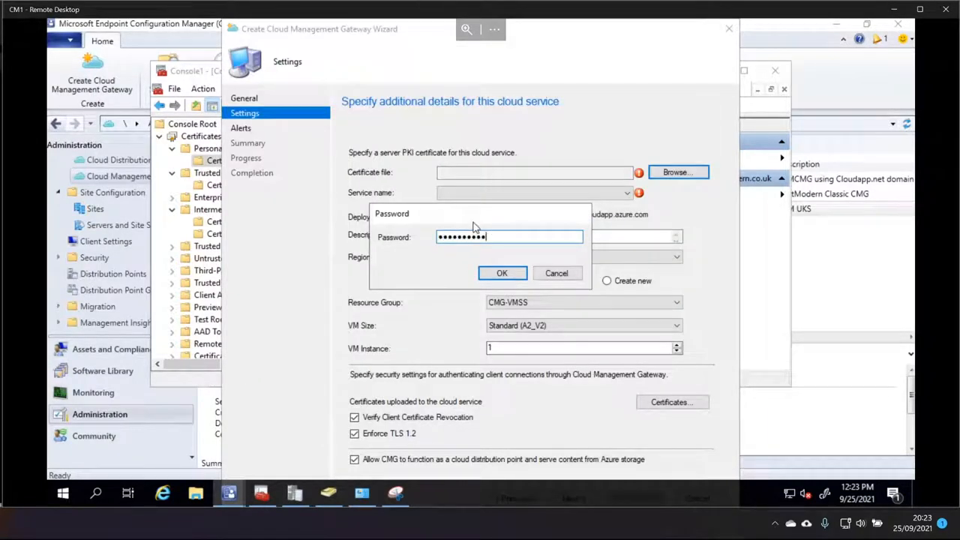
{"action": "left_click", "coordinate": [502, 273]}
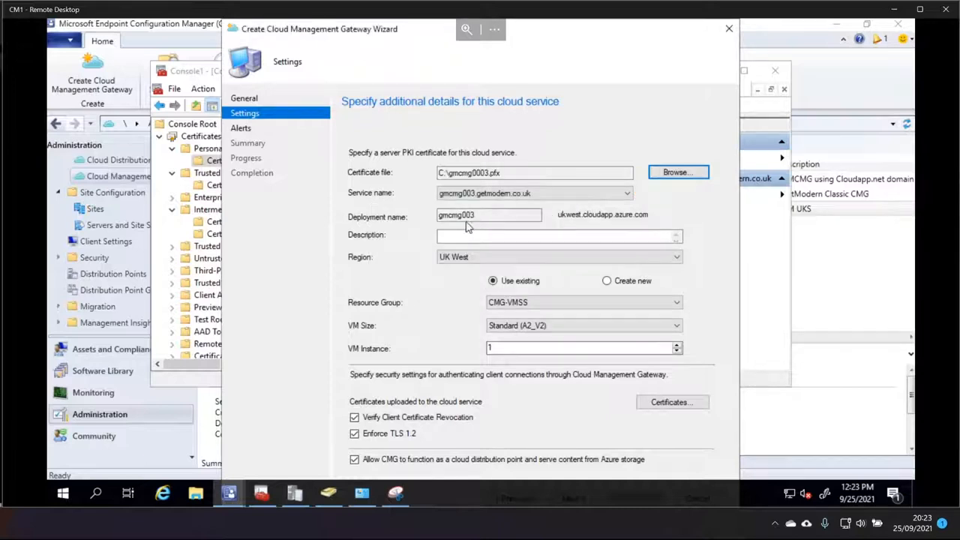
Review the resulting service name gmcmg003.getmodern.co.uk and deployment name gmcmg003
{"action": "left_click", "coordinate": [533, 193]}
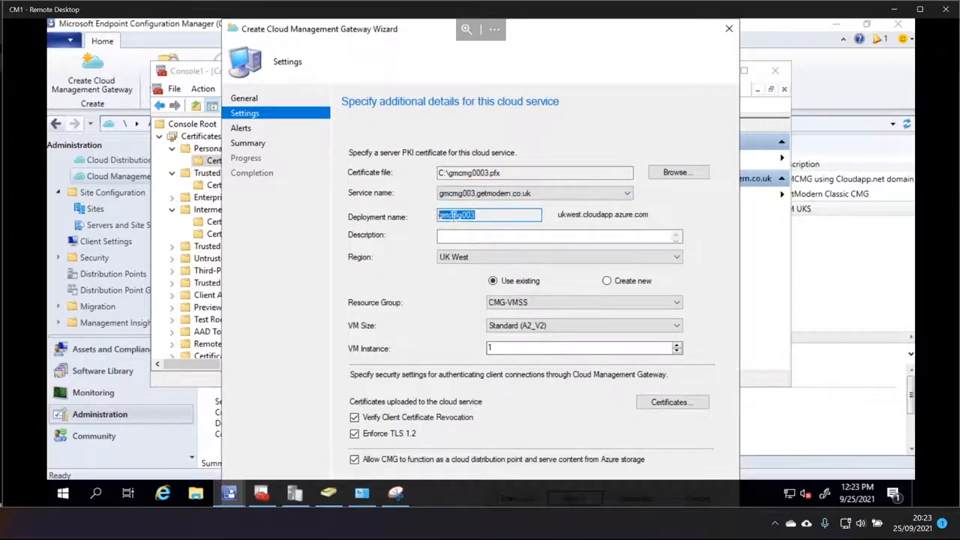
{"action": "mouse_move", "coordinate": [561, 218]}
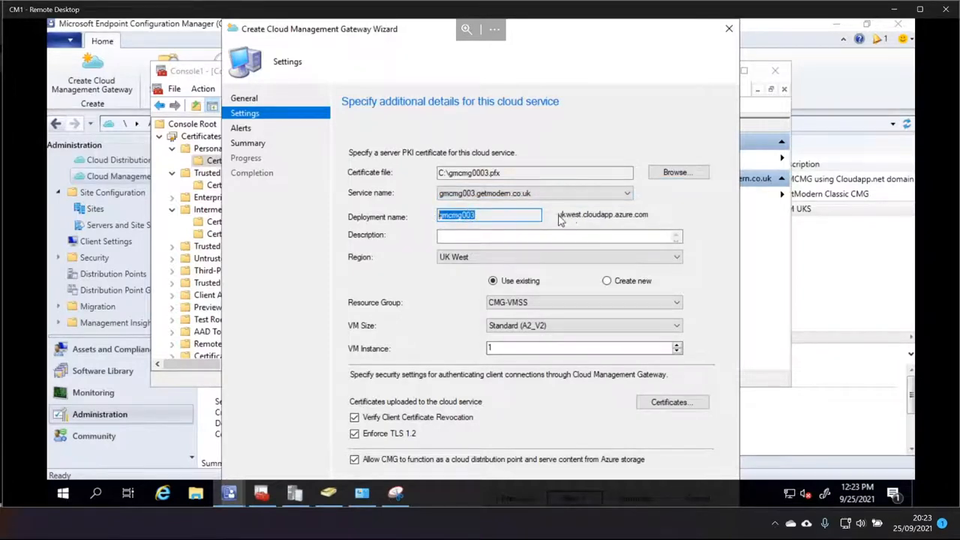
{"action": "mouse_move", "coordinate": [629, 221]}
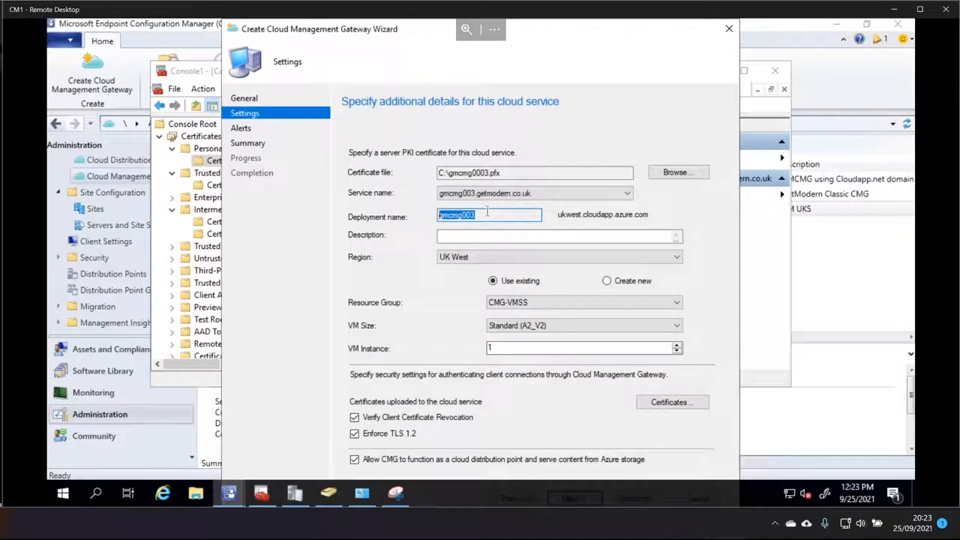
{"action": "mouse_move", "coordinate": [647, 218]}
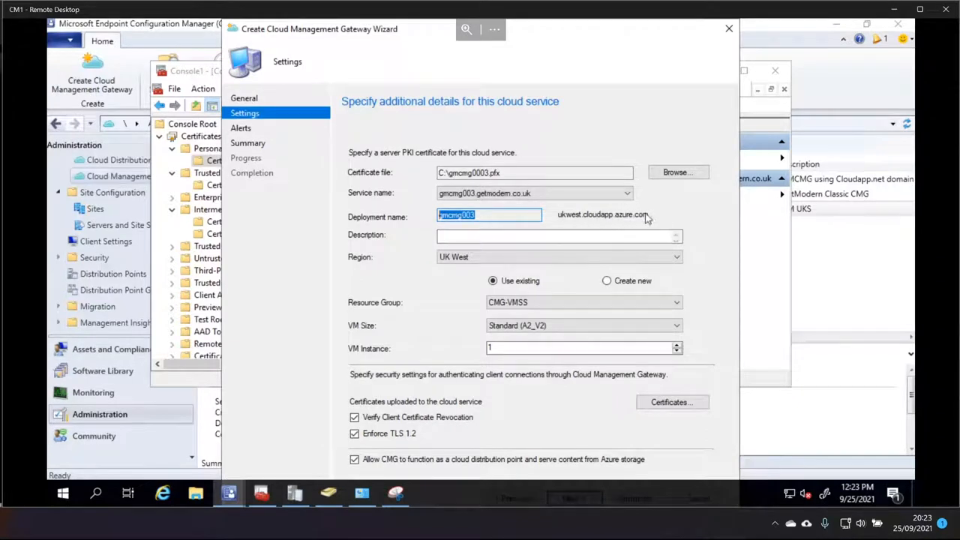
{"action": "left_click", "coordinate": [489, 215]}
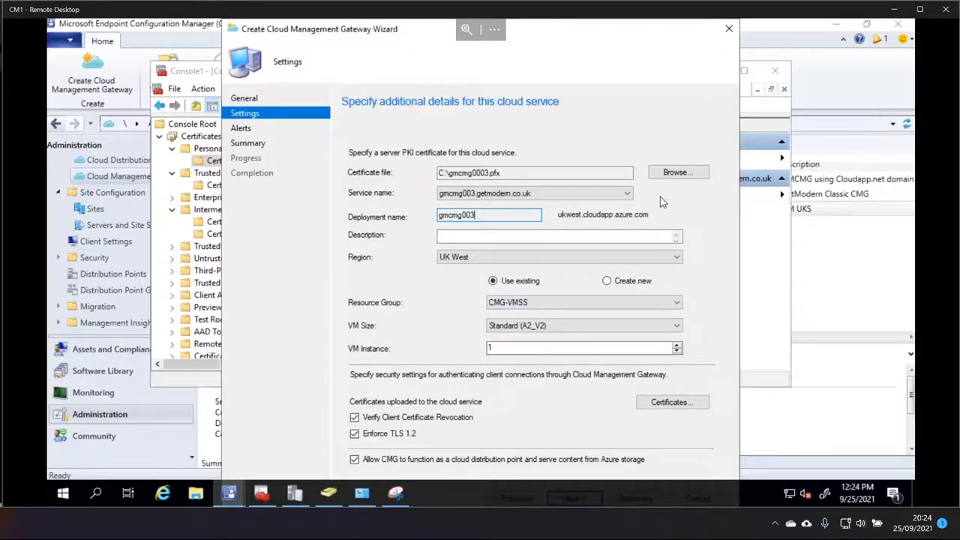
{"action": "left_click", "coordinate": [558, 235]}
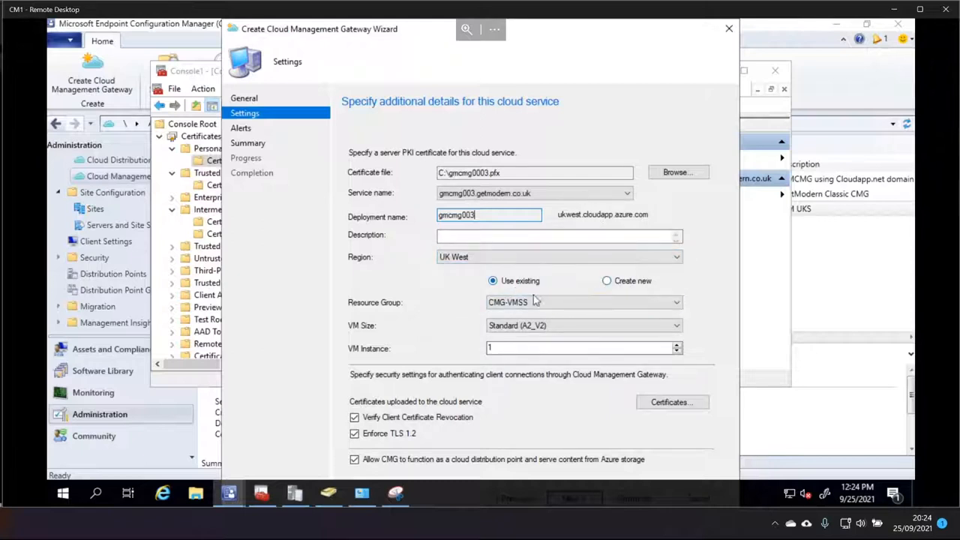
Create new resource group UKWestCMG and turn off client certificate revocation verification
{"action": "left_click", "coordinate": [606, 280]}
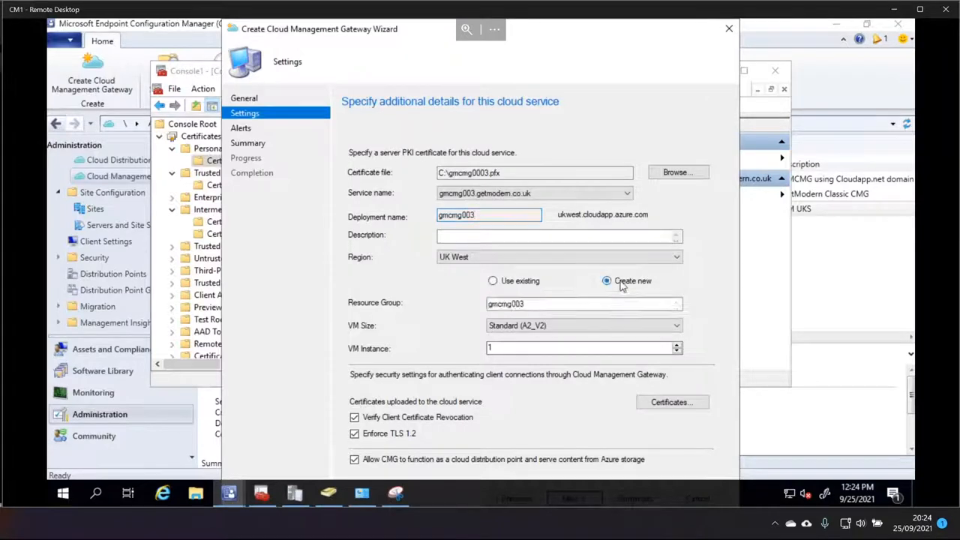
{"action": "left_click", "coordinate": [583, 303]}
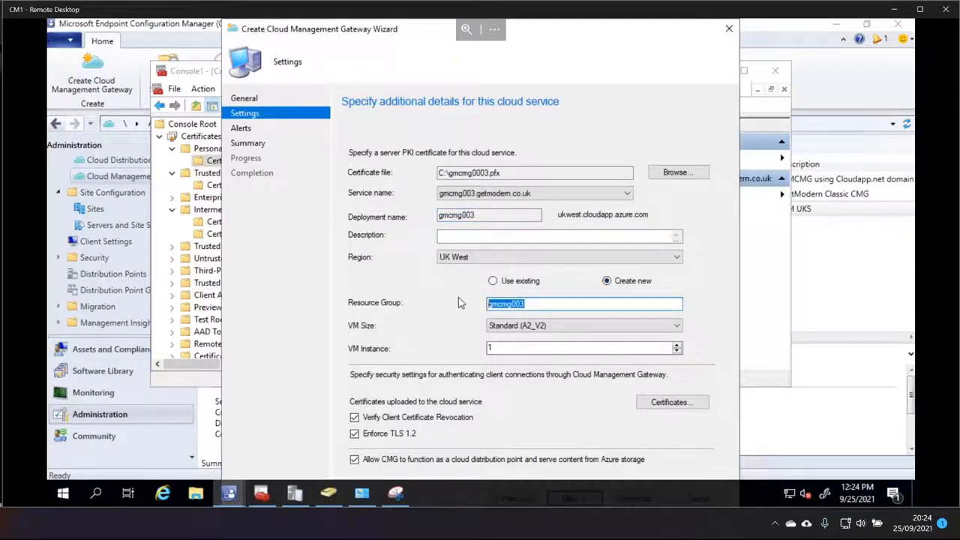
{"action": "type", "text": "UKWestCMG"}
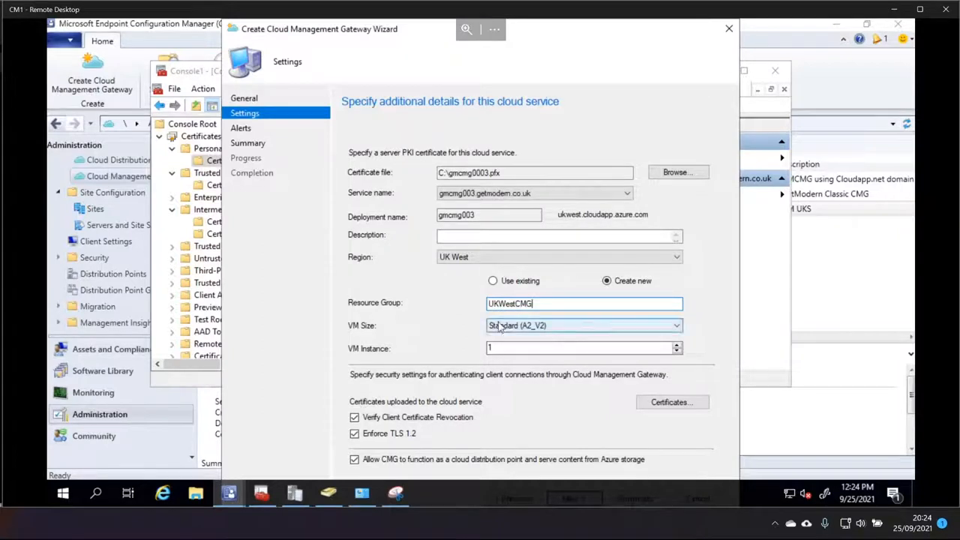
{"action": "left_click", "coordinate": [584, 325]}
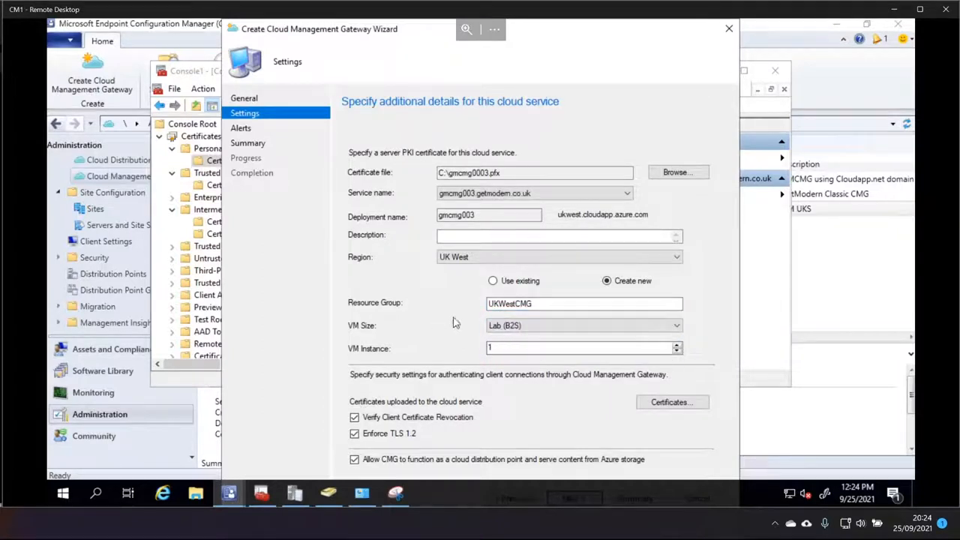
{"action": "mouse_move", "coordinate": [427, 412]}
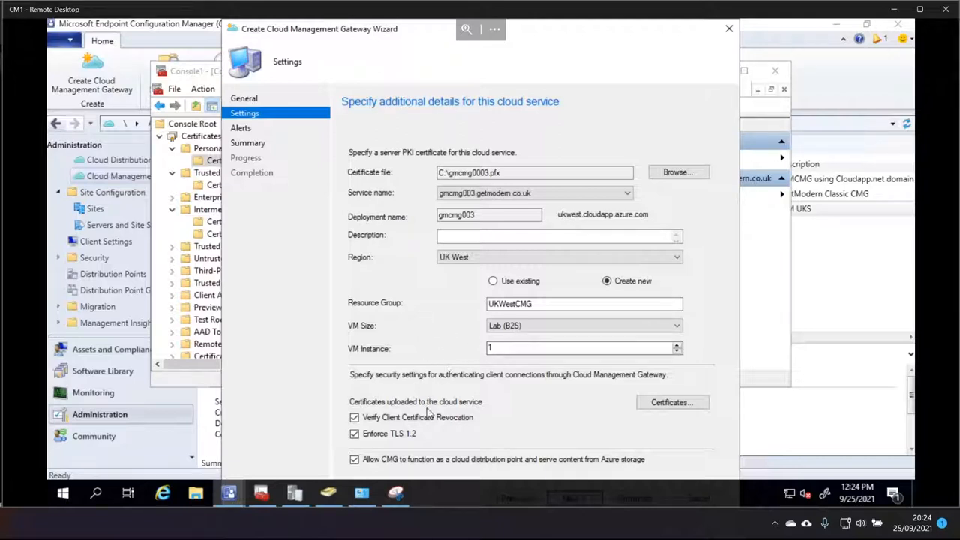
{"action": "left_click", "coordinate": [353, 417]}
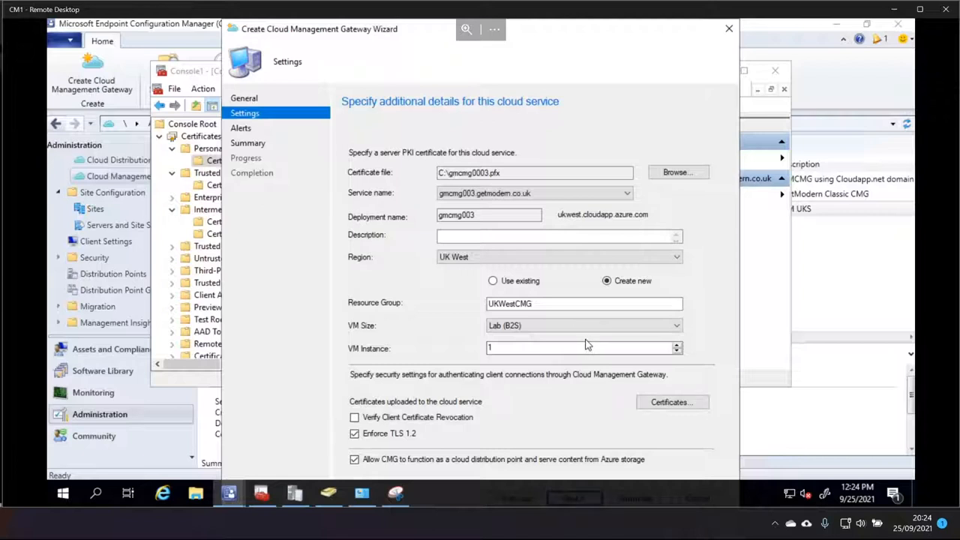
Add RootCA.cer to the uploaded certificates as a Trusted Root Certification Authority
{"action": "left_click", "coordinate": [668, 402]}
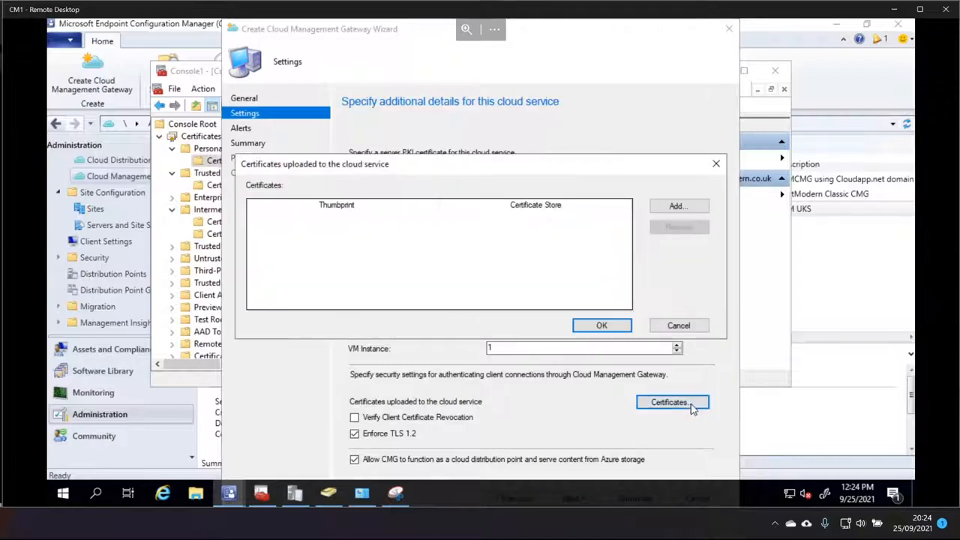
{"action": "left_click", "coordinate": [676, 205]}
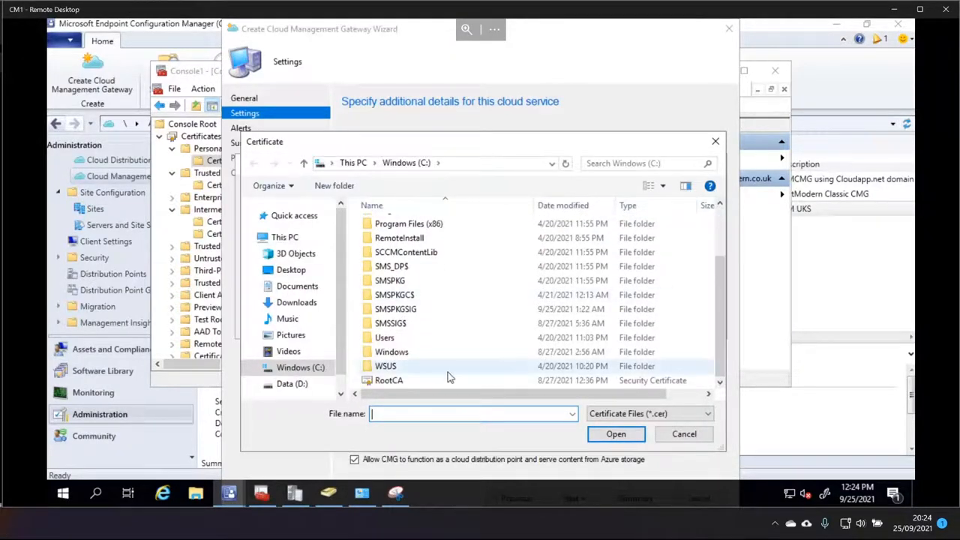
{"action": "left_click", "coordinate": [615, 433]}
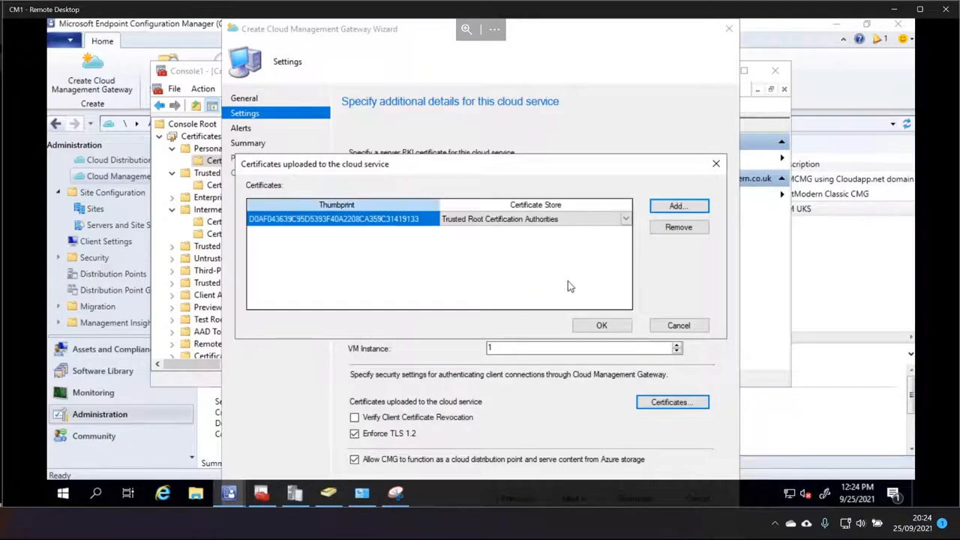
{"action": "left_click", "coordinate": [601, 324]}
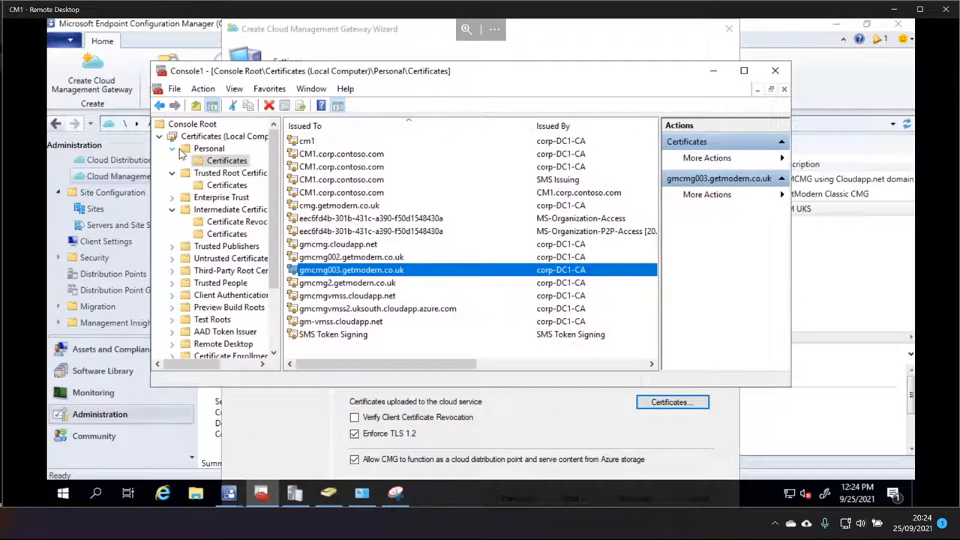
Start exporting the corp-DC1-CA trusted root certificate in DER format, then cancel
{"action": "left_click", "coordinate": [208, 148]}
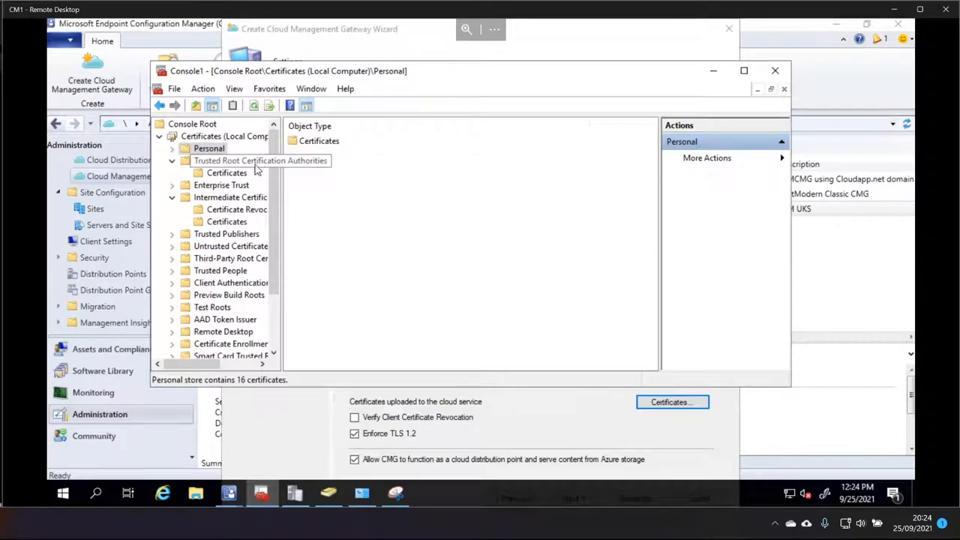
{"action": "left_click", "coordinate": [227, 173]}
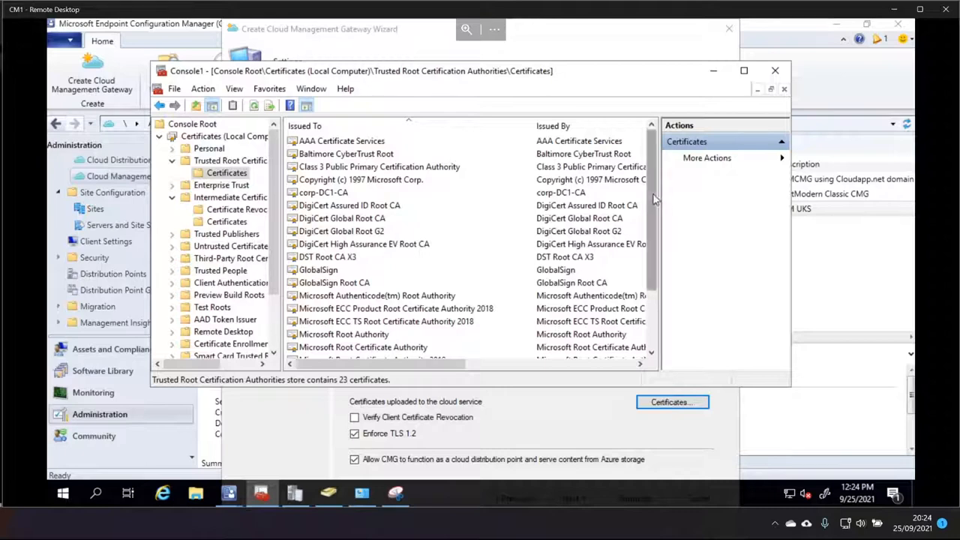
{"action": "left_click", "coordinate": [323, 179]}
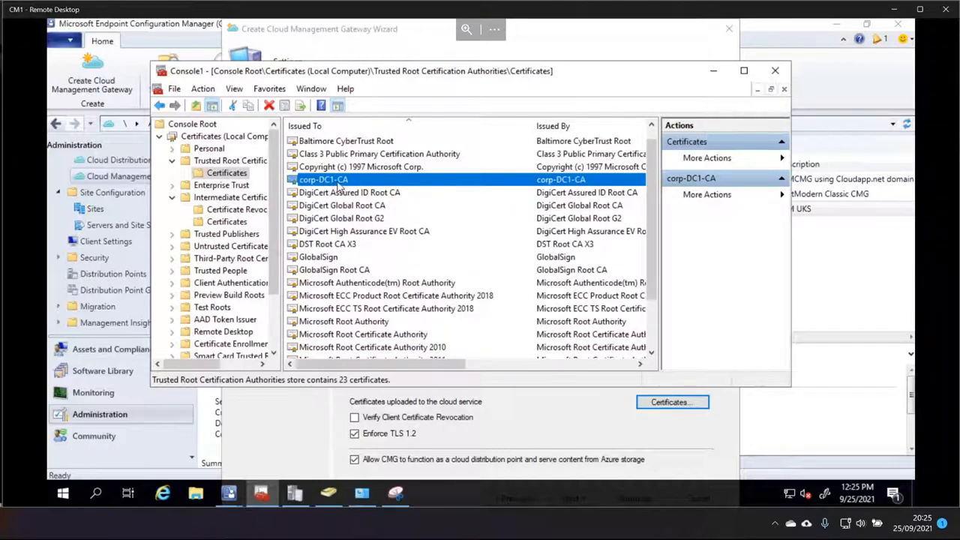
{"action": "right_click", "coordinate": [324, 179]}
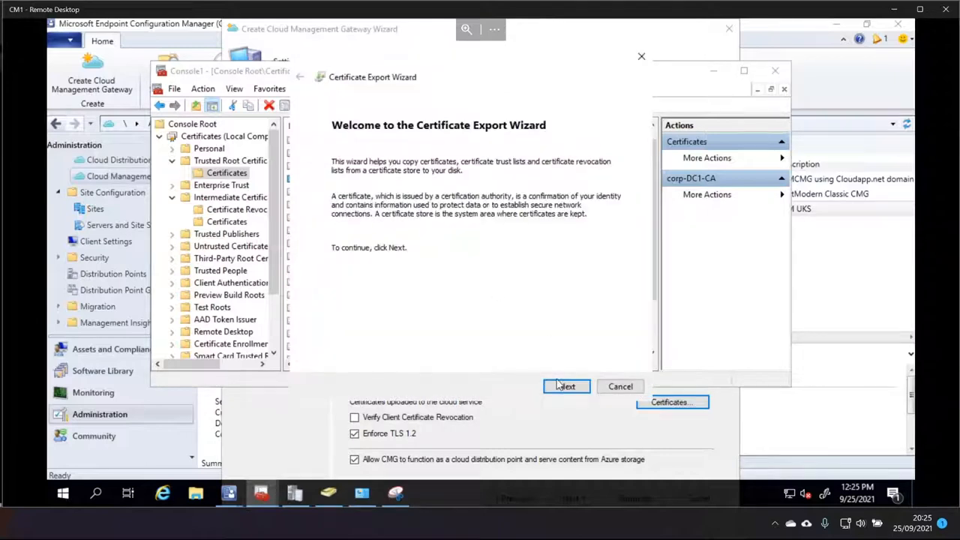
{"action": "left_click", "coordinate": [566, 386]}
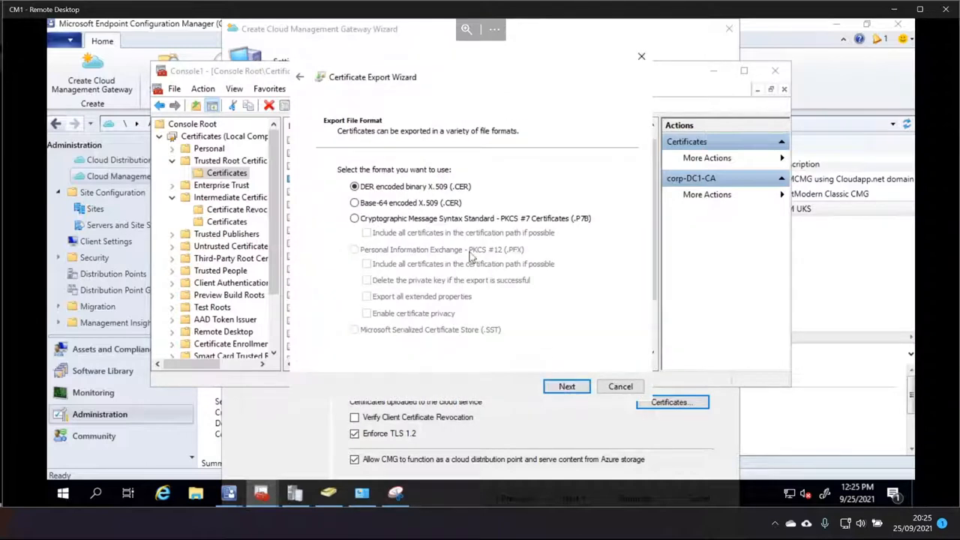
{"action": "left_click", "coordinate": [566, 386]}
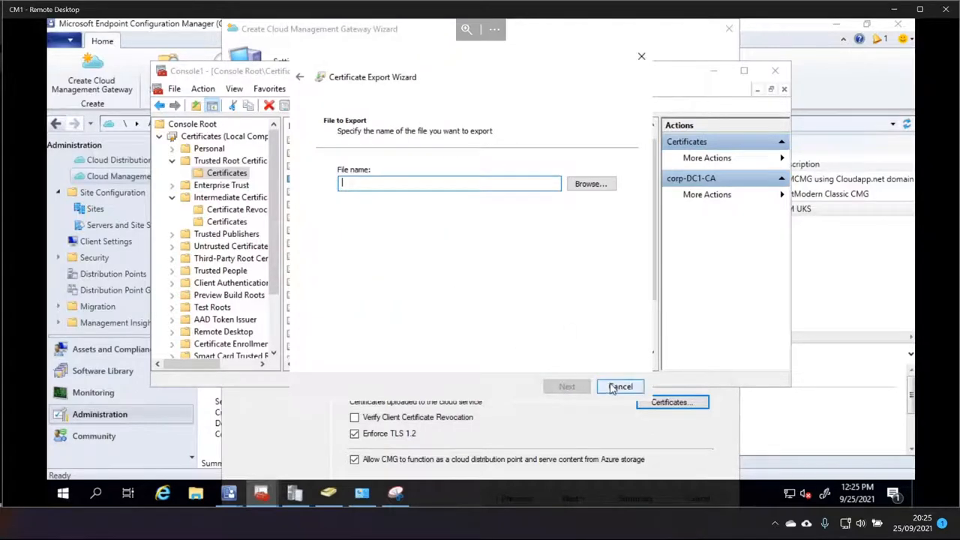
{"action": "left_click", "coordinate": [620, 386]}
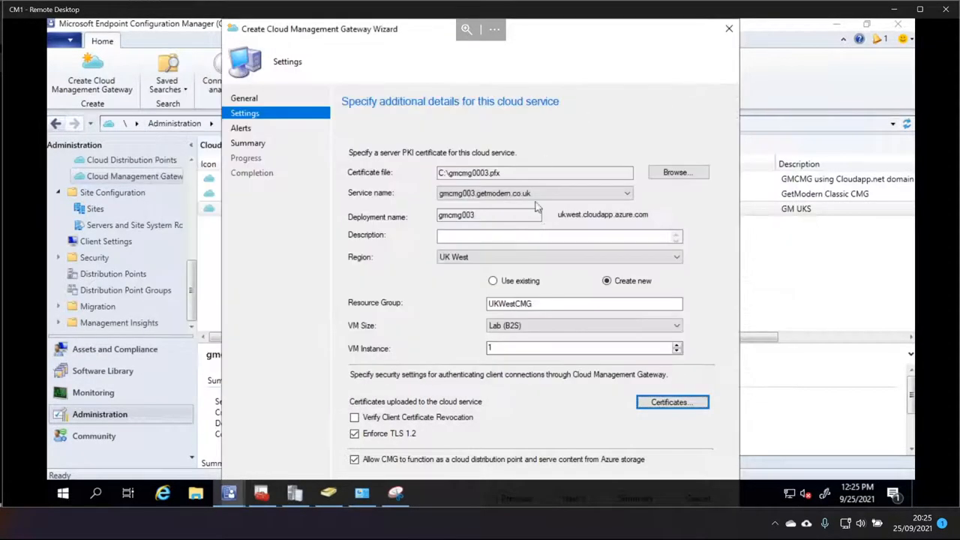
Recheck the uploaded root certificate, keep Enforce TLS 1.2 on, and continue to alerts
{"action": "left_click", "coordinate": [671, 401]}
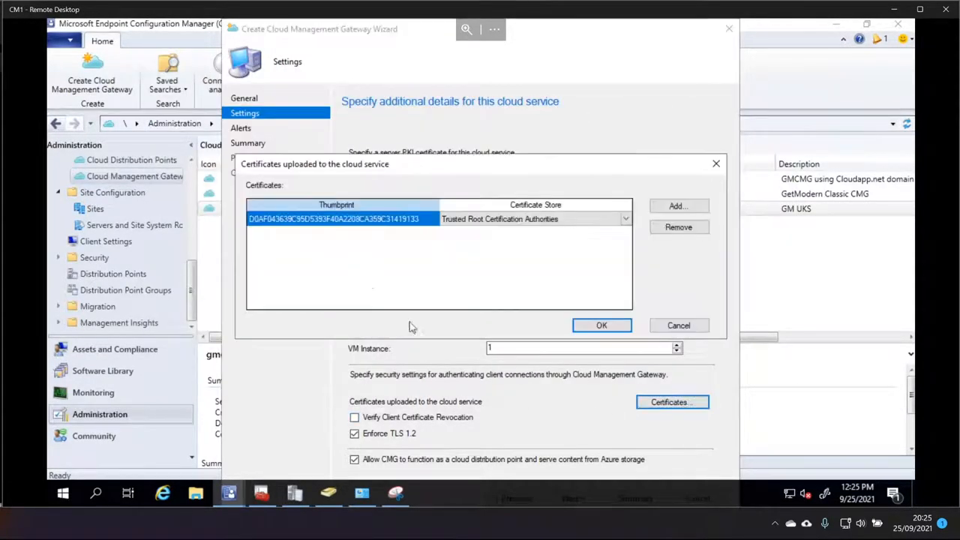
{"action": "left_click", "coordinate": [601, 325]}
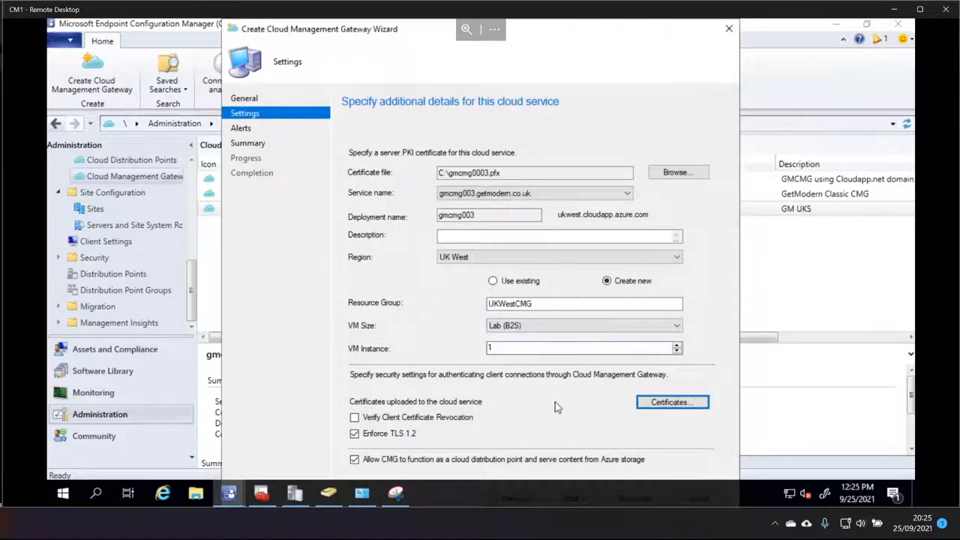
{"action": "left_click", "coordinate": [354, 433]}
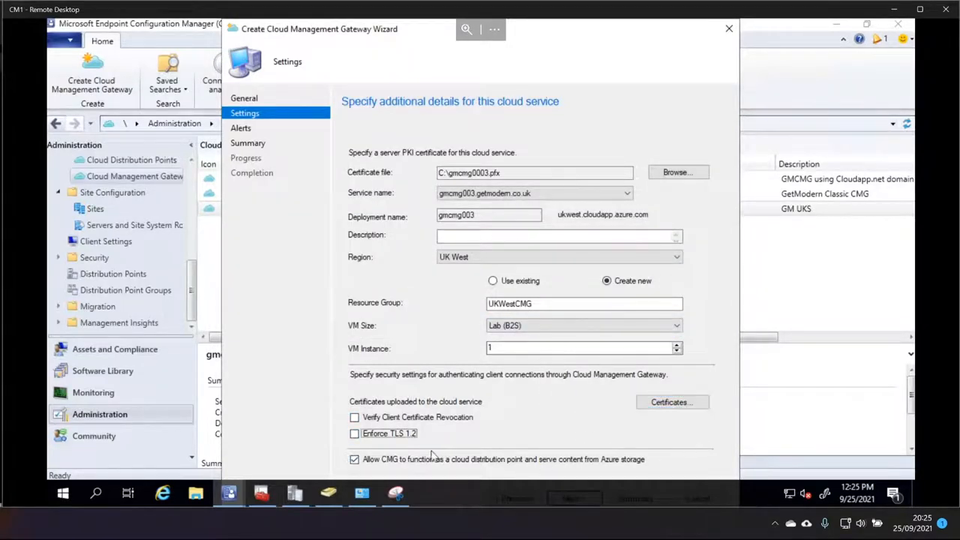
{"action": "left_click", "coordinate": [354, 433]}
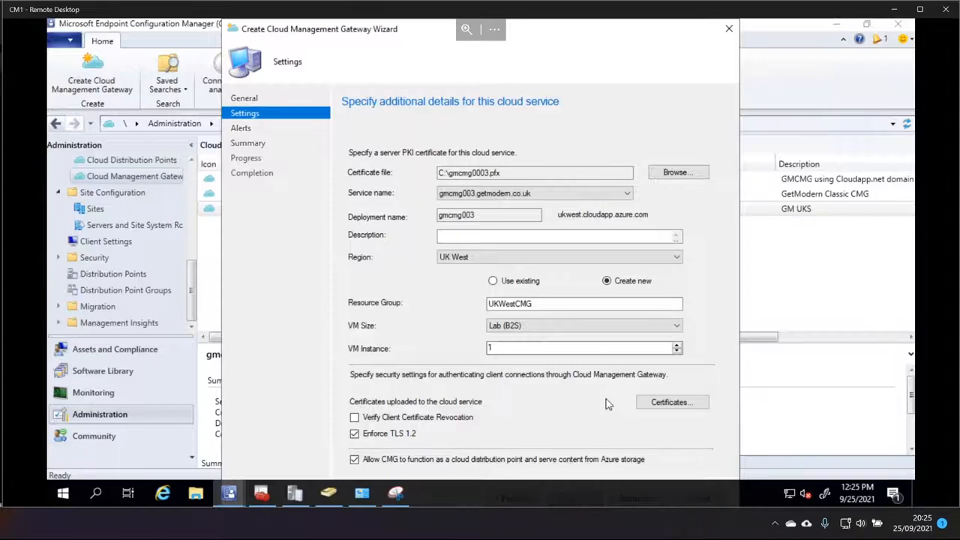
{"action": "left_click", "coordinate": [240, 127]}
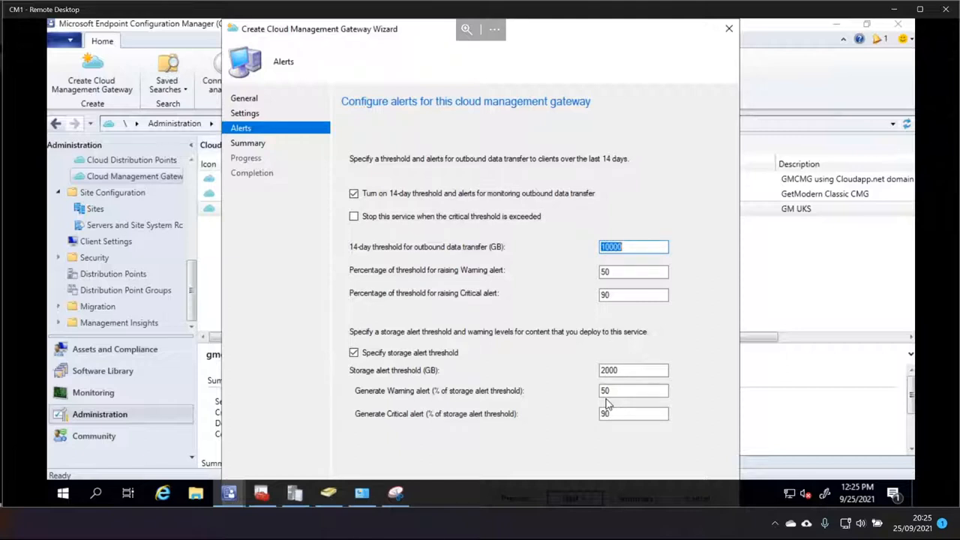
Set the critical storage alert to 90 percent and go to the Summary page
{"action": "left_click", "coordinate": [633, 413]}
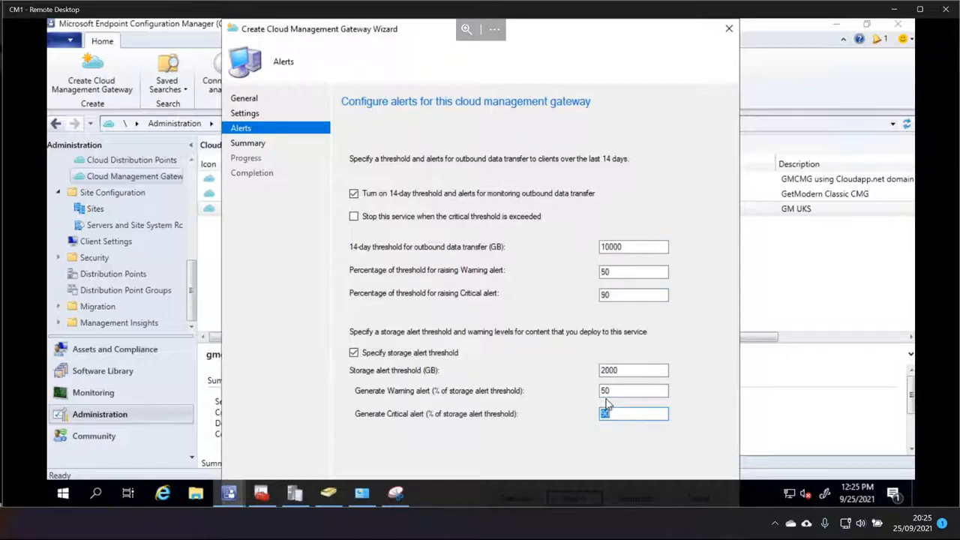
{"action": "type", "text": "90"}
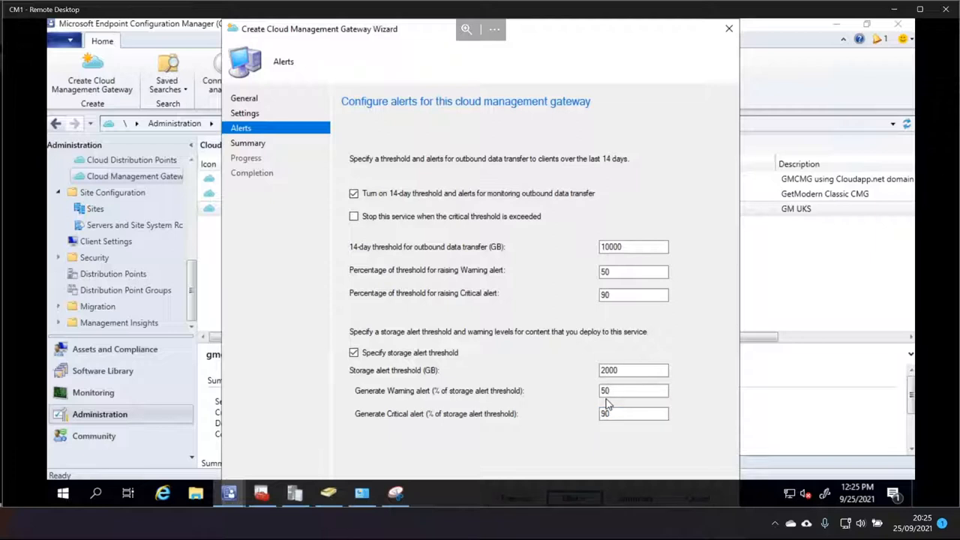
{"action": "left_click", "coordinate": [574, 497]}
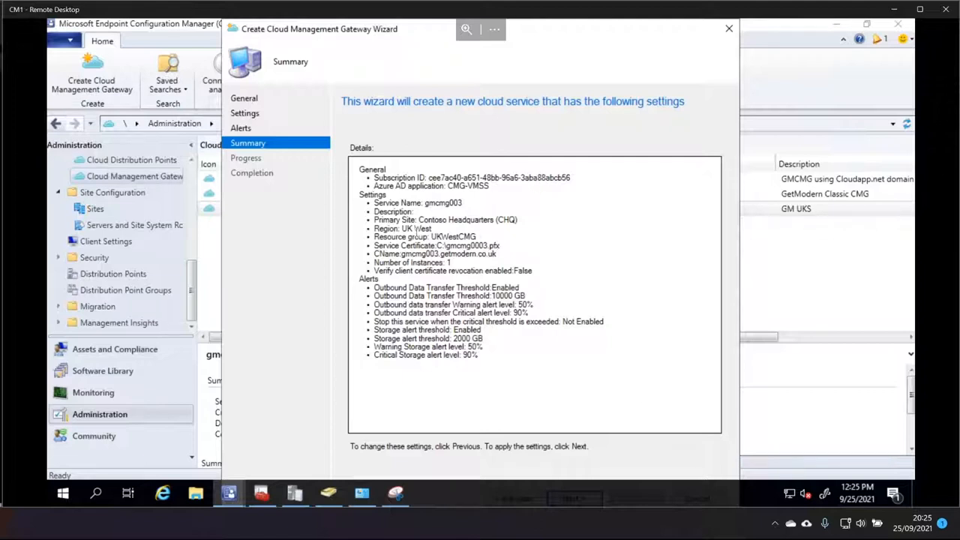
Create the gmcmg003 gateway, signing in to Azure with the existing account
{"action": "double_click", "coordinate": [442, 202]}
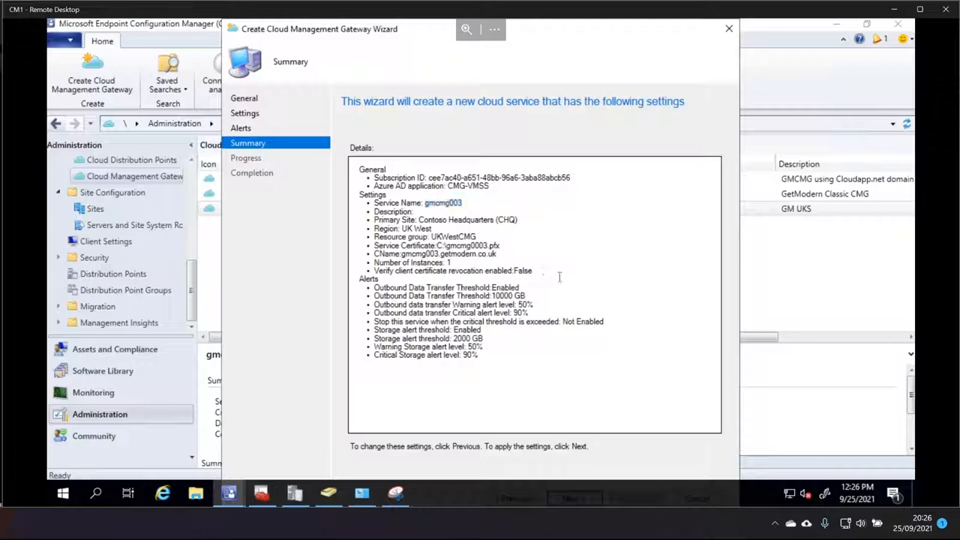
{"action": "left_click", "coordinate": [574, 498]}
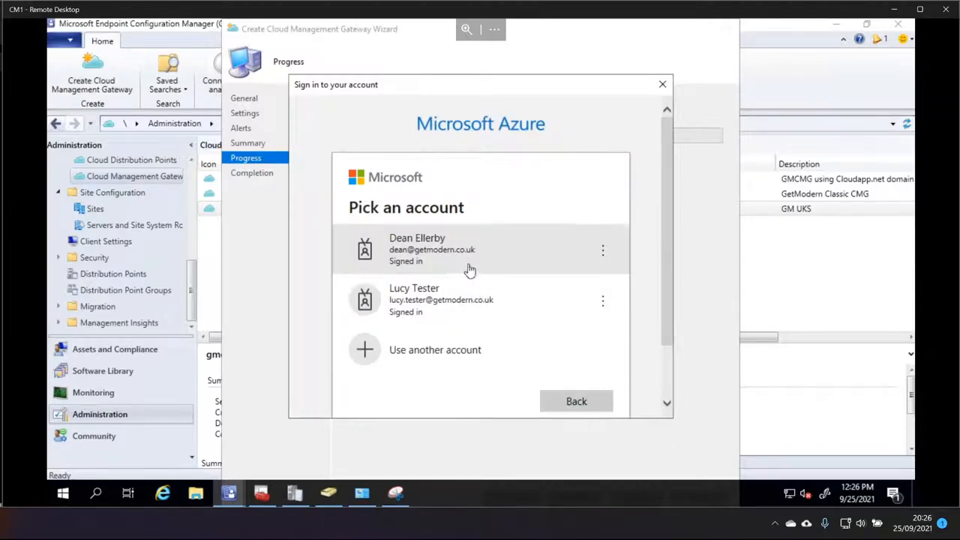
{"action": "left_click", "coordinate": [431, 249]}
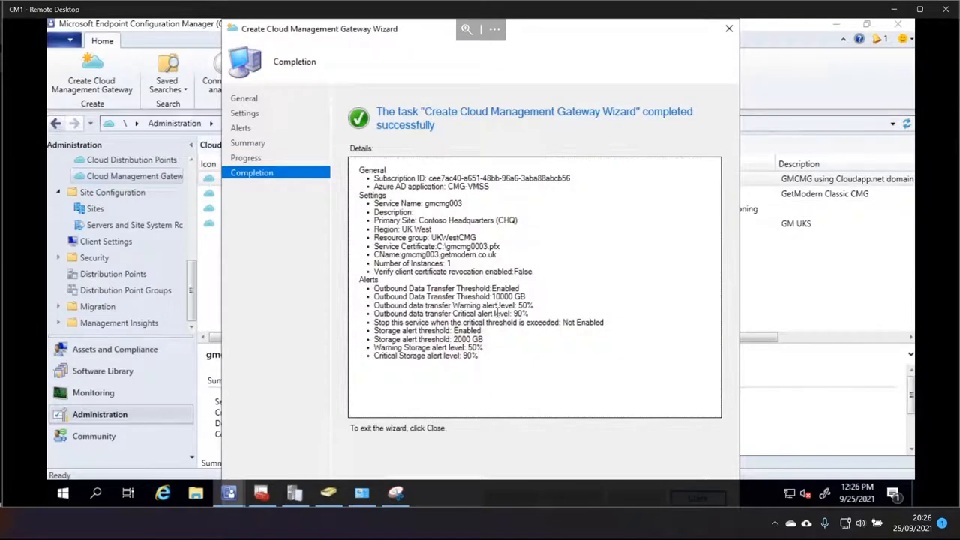